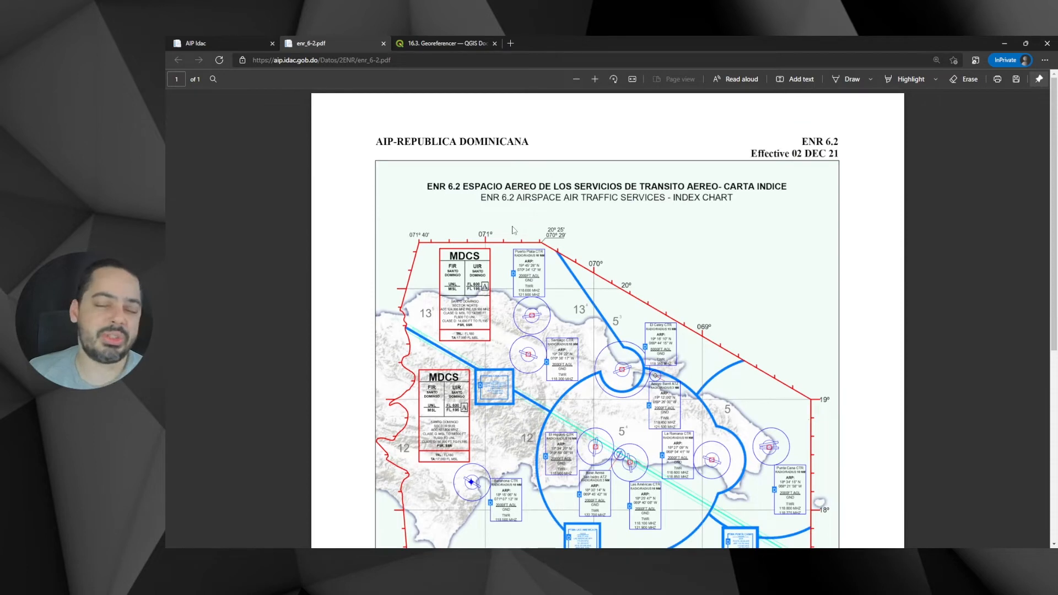
Zoom the map canvas into the MDCS box of the enr_6-2 chart layer.
scroll(down, 3)
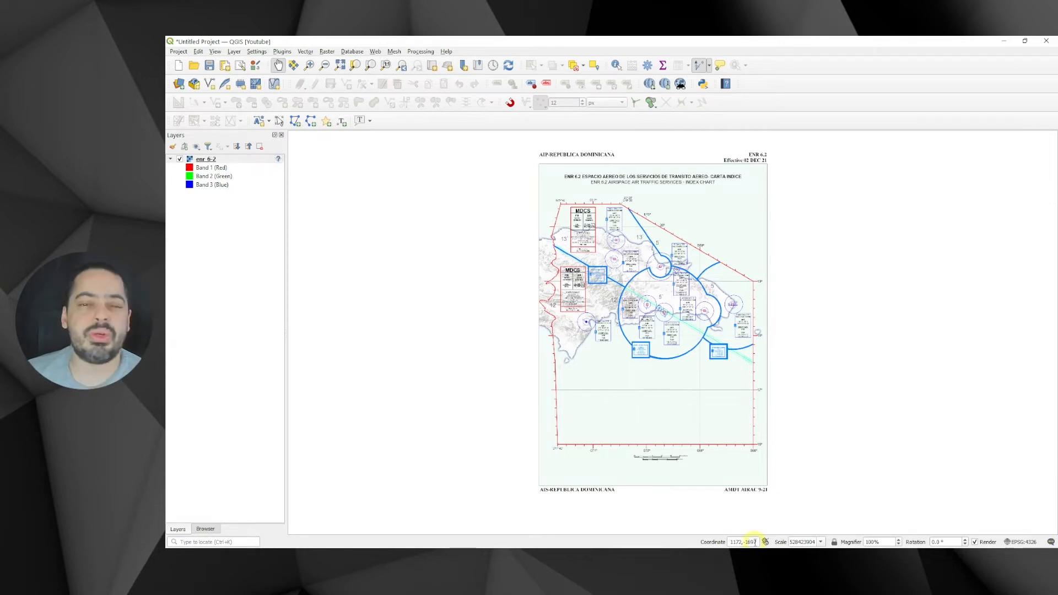
mouse_move(1026, 542)
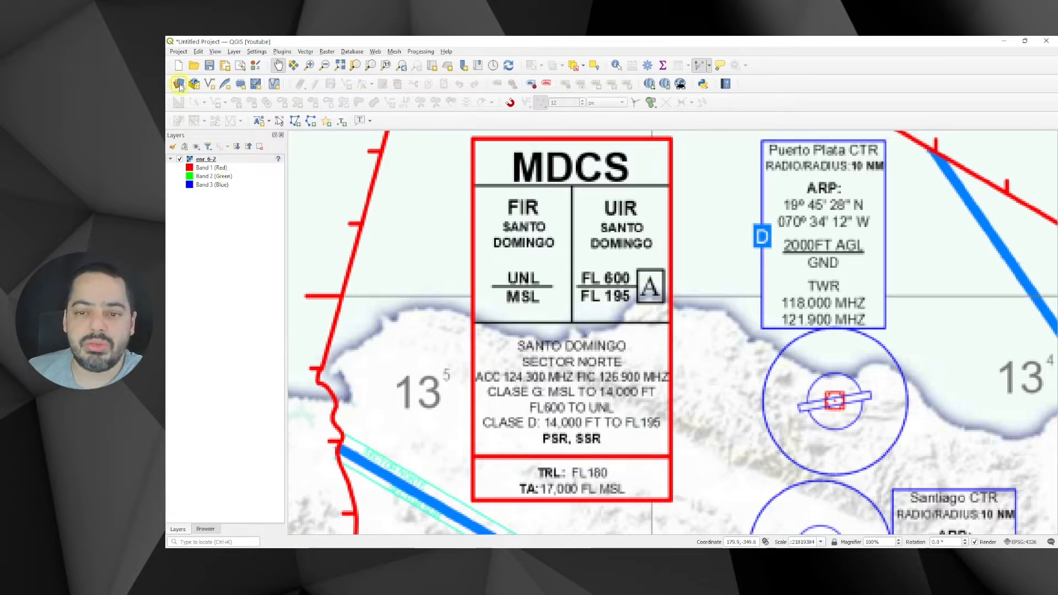
In the Data Source Manager raster page, choose enr_6-2.pdf as the dataset.
click(178, 84)
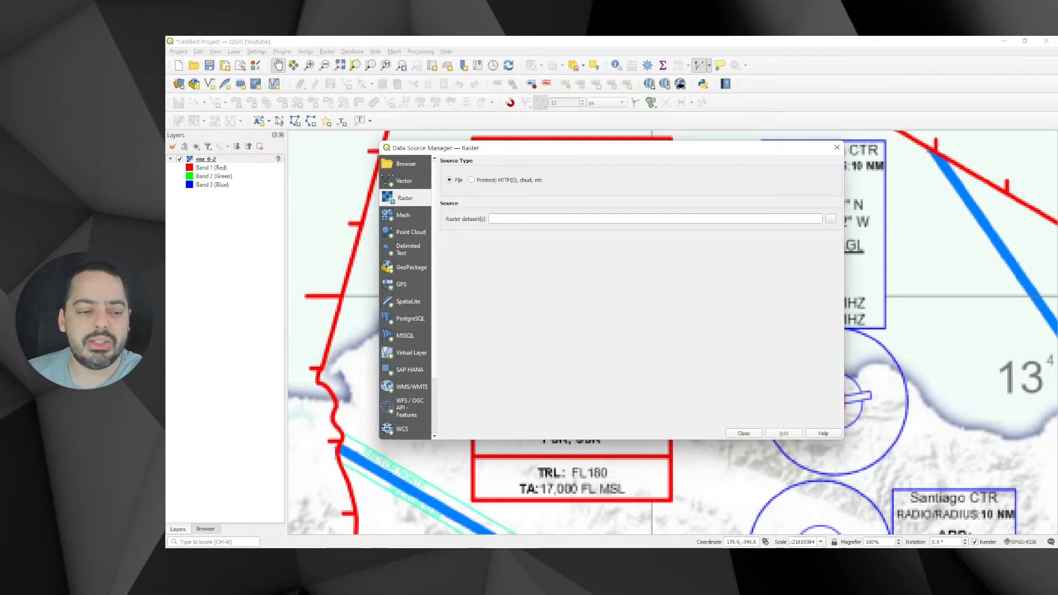
click(829, 218)
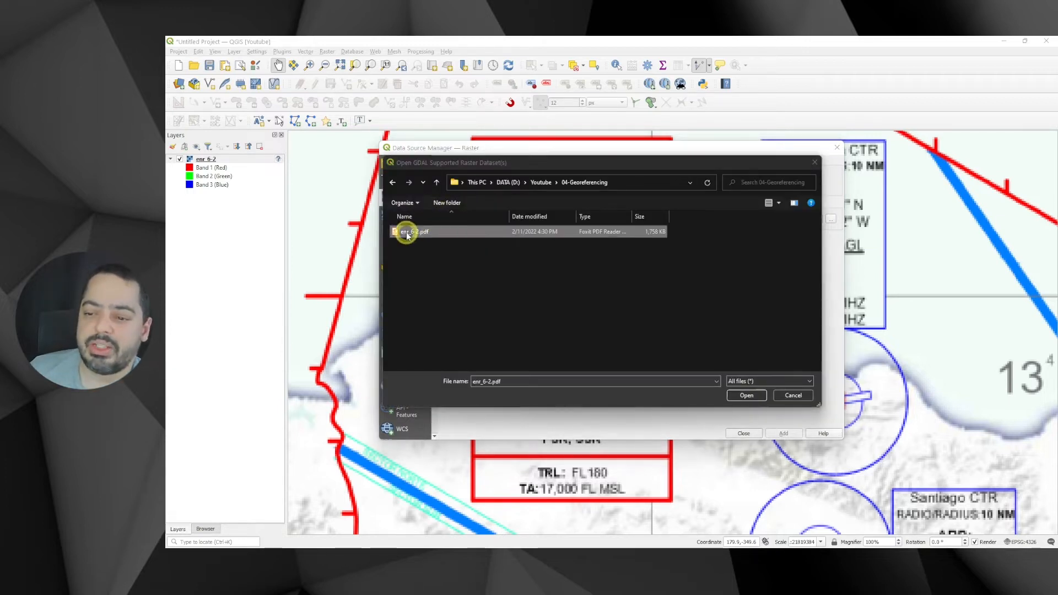
click(746, 395)
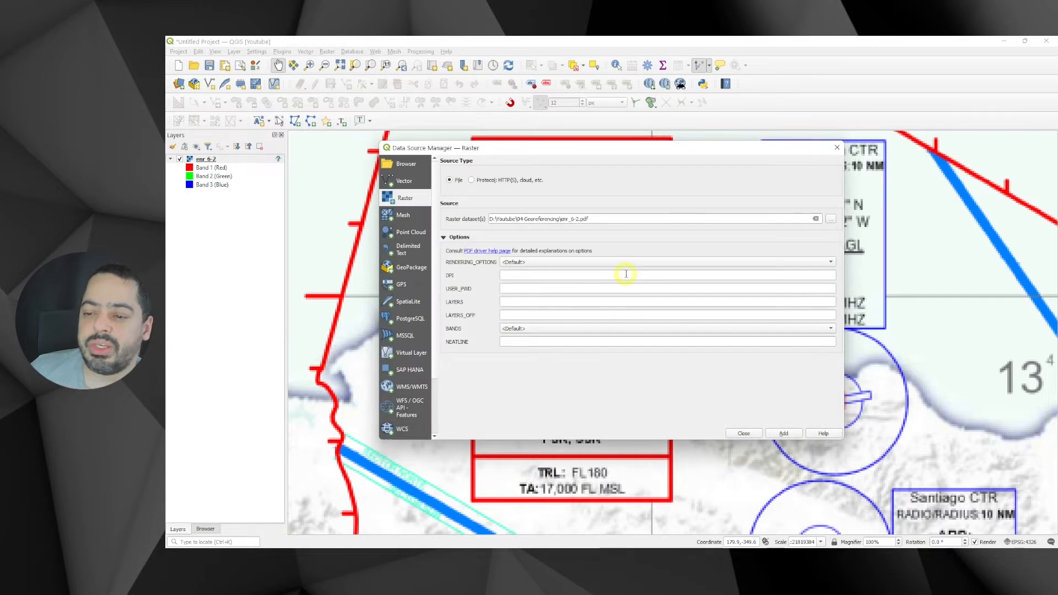
Set RENDERING_OPTIONS to RASTER and DPI to 600, then add the chart as a layer.
click(828, 262)
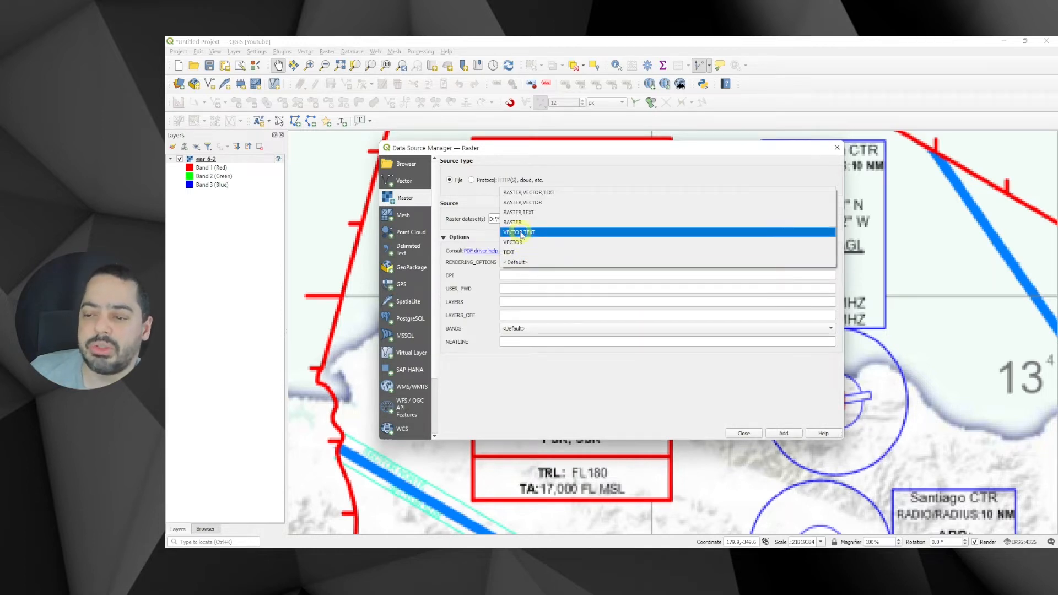
click(511, 221)
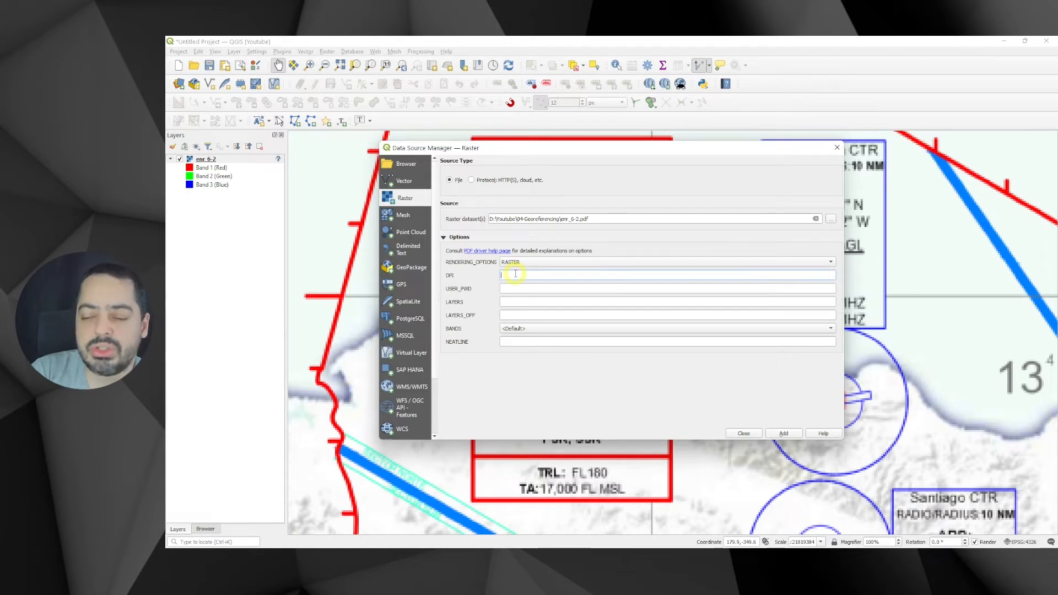
text(600)
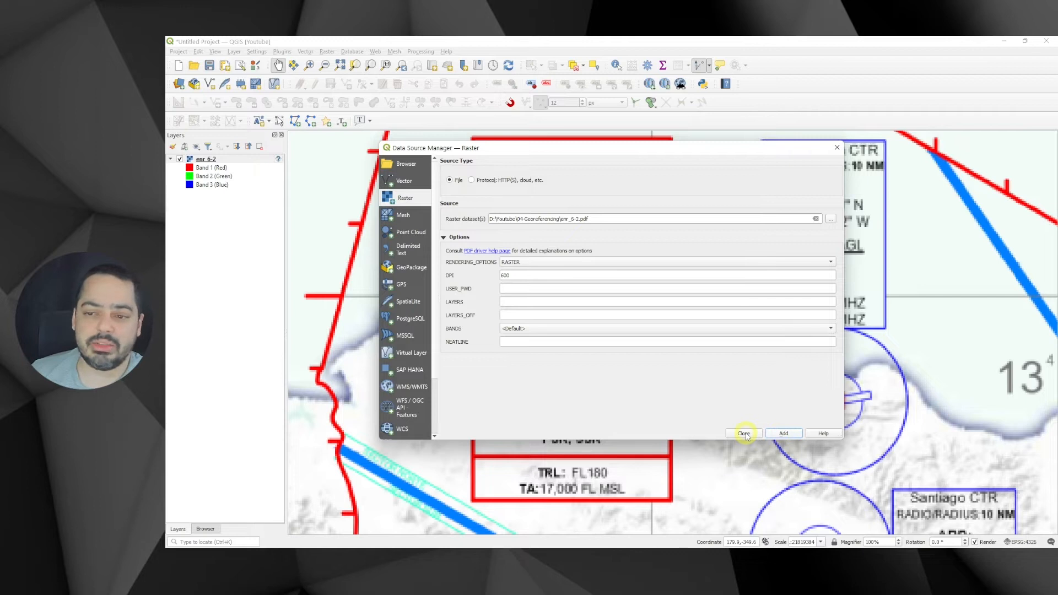
click(782, 433)
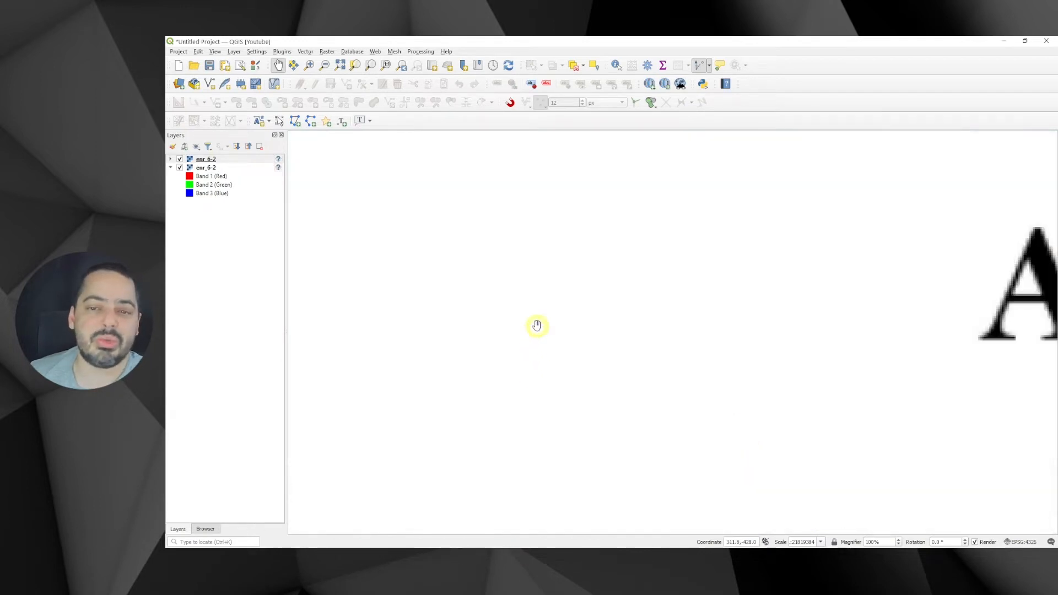
Zoom to the new 600 DPI chart layer to inspect its sharpness.
right_click(205, 158)
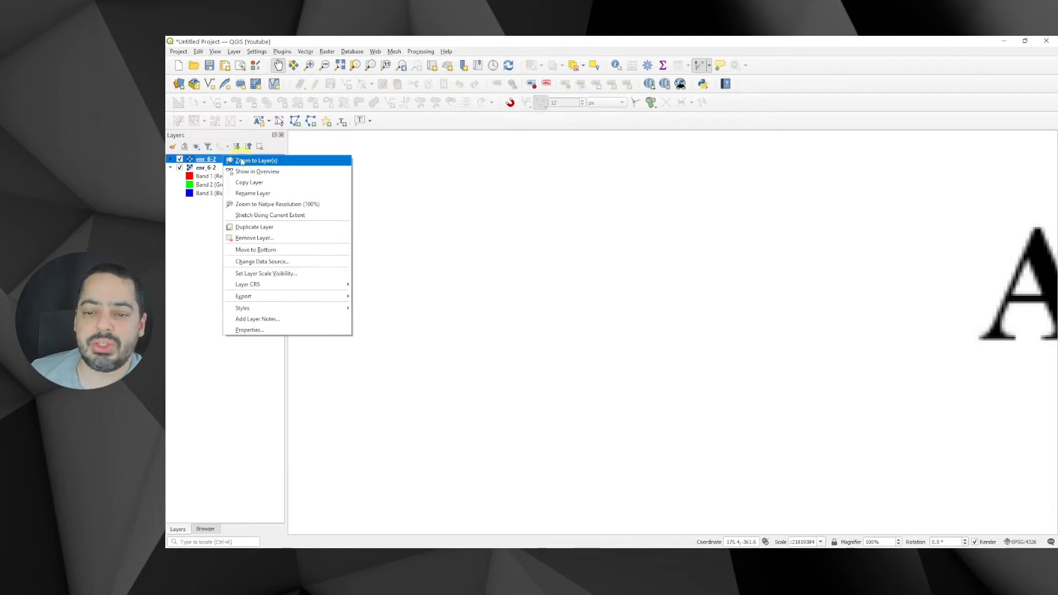
click(255, 159)
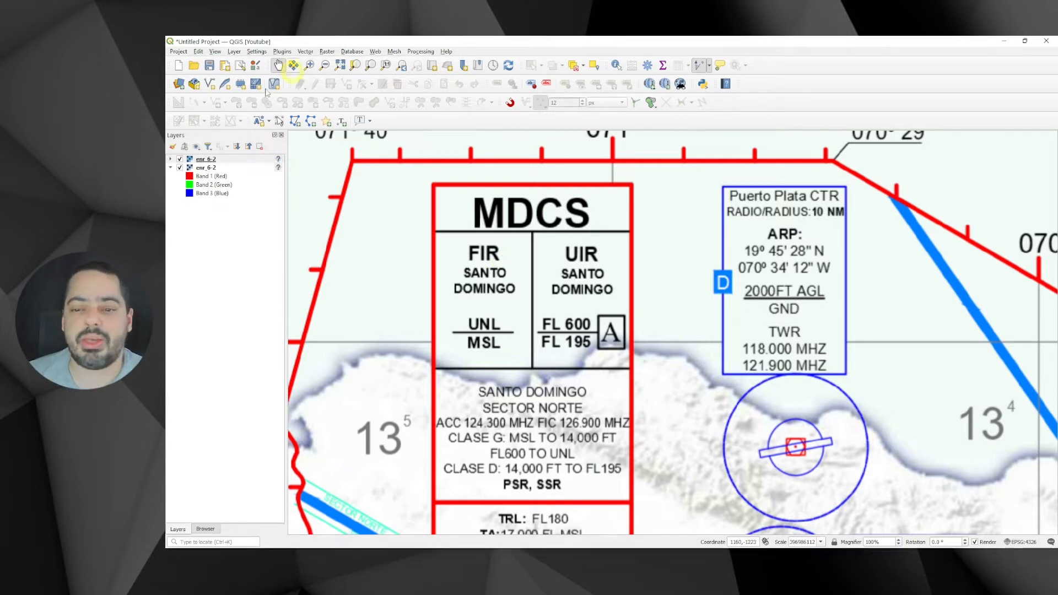
Remove both enr_6-2 chart layers from the project.
right_click(203, 167)
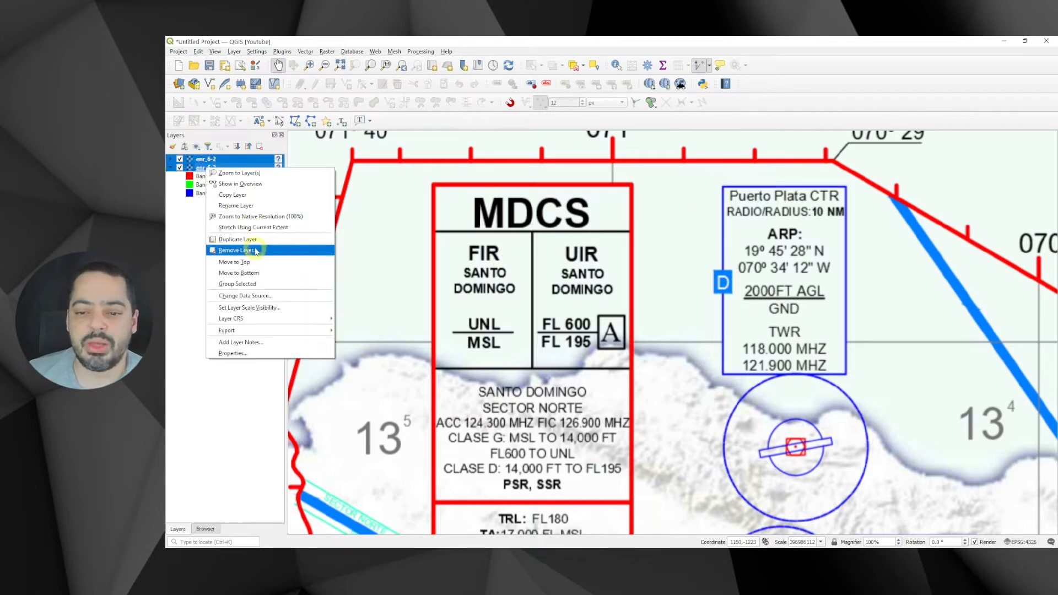
click(237, 250)
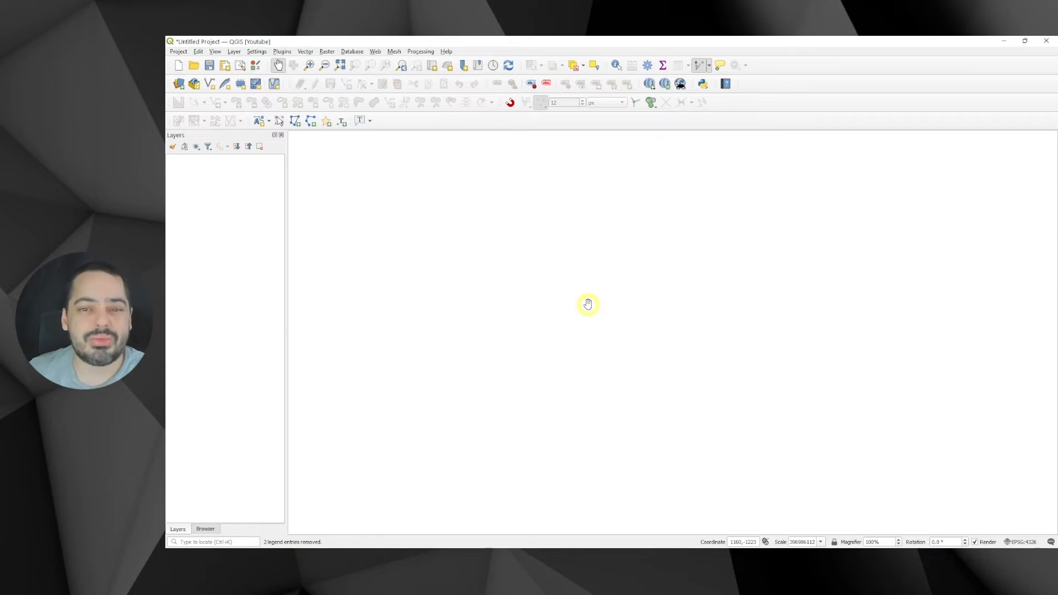
mouse_move(459, 143)
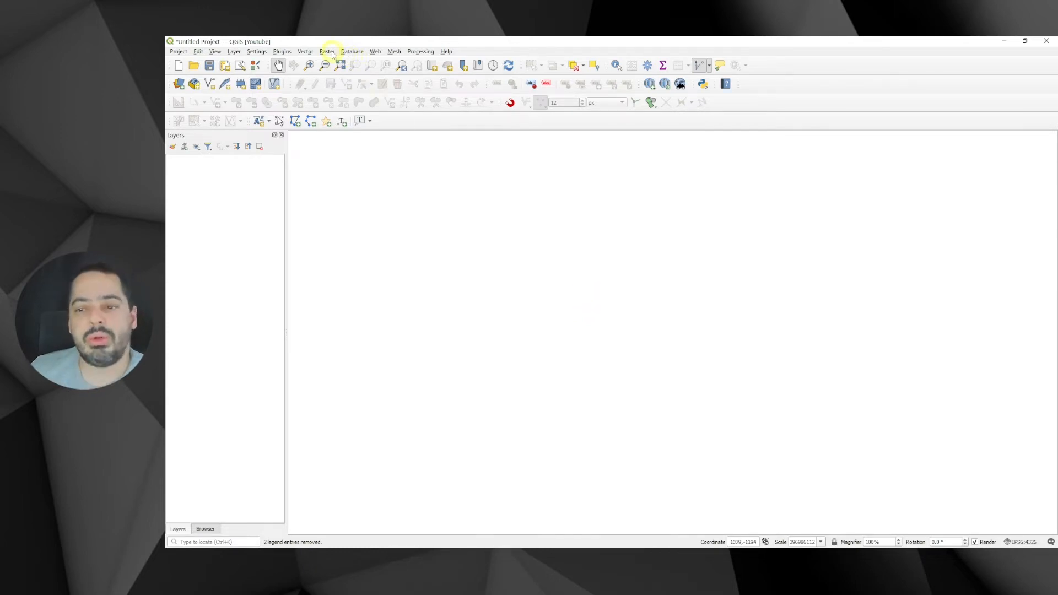
Load enr_6-2.pdf into the Georeferencer from the Raster menu.
click(326, 52)
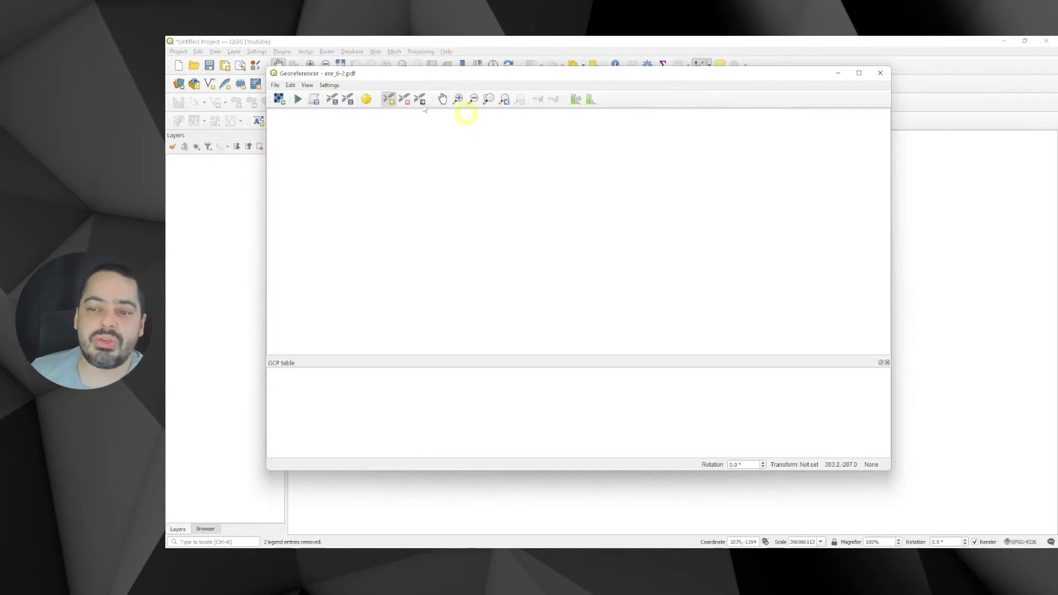
mouse_move(279, 99)
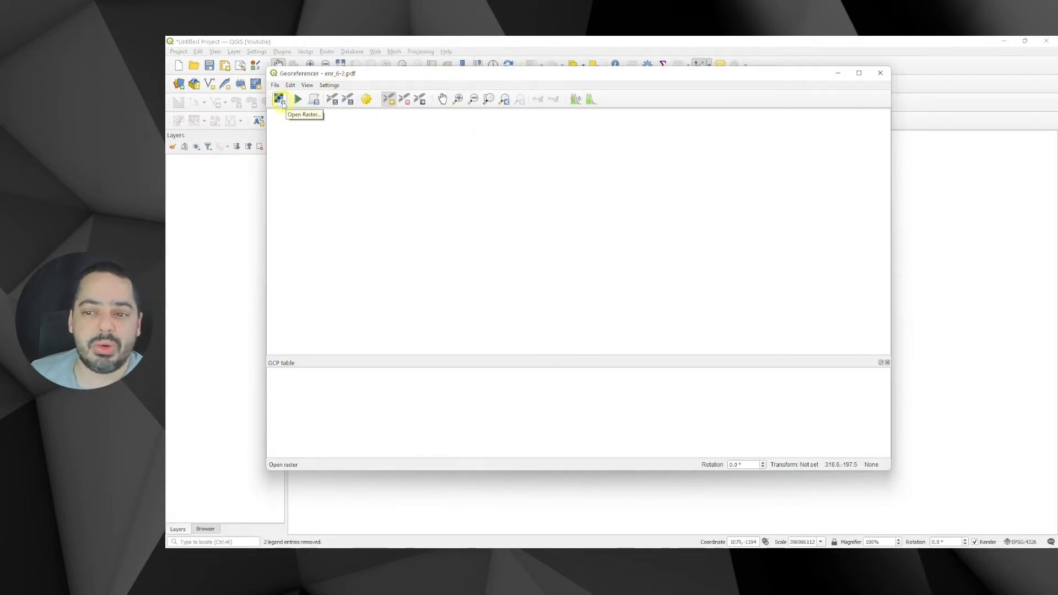
click(280, 100)
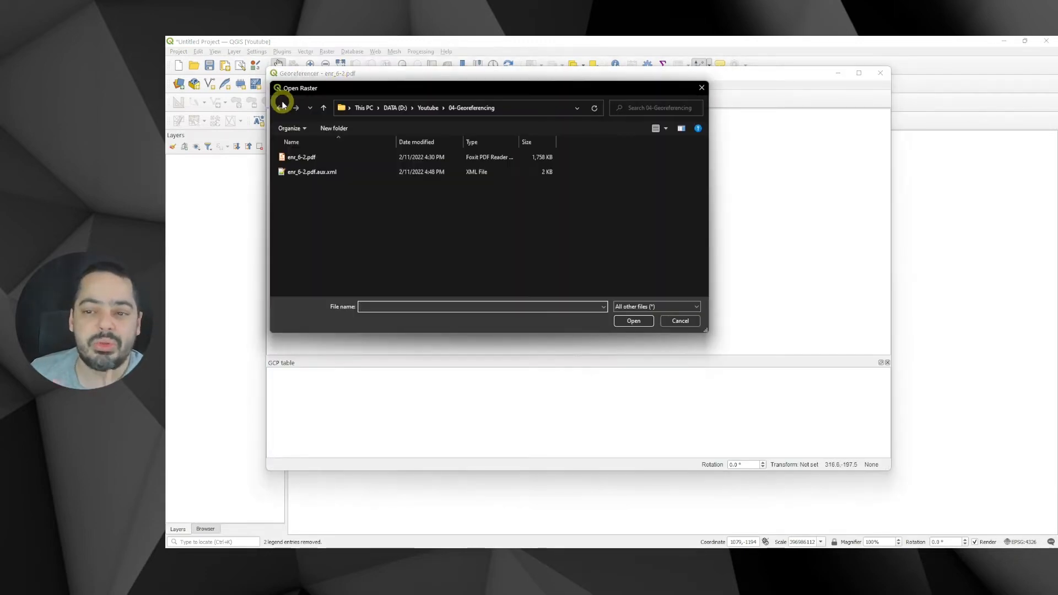
click(301, 156)
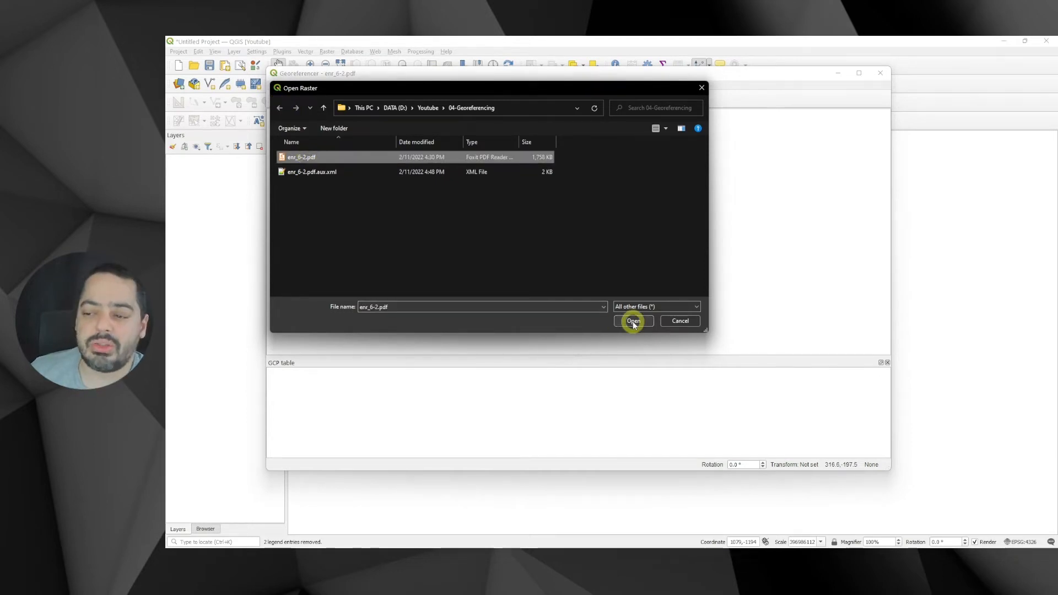
click(631, 320)
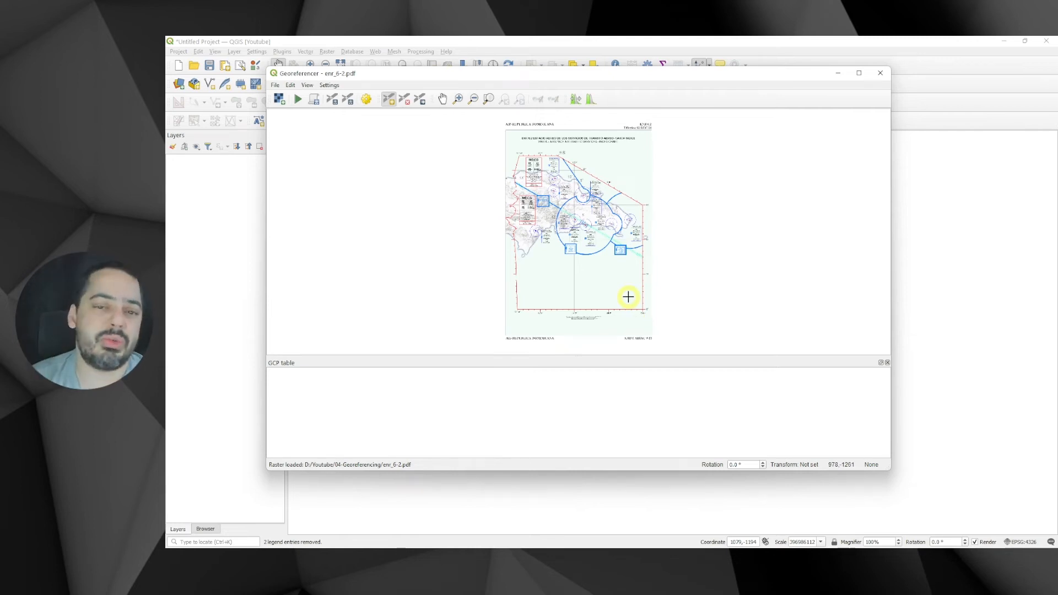
mouse_move(663, 201)
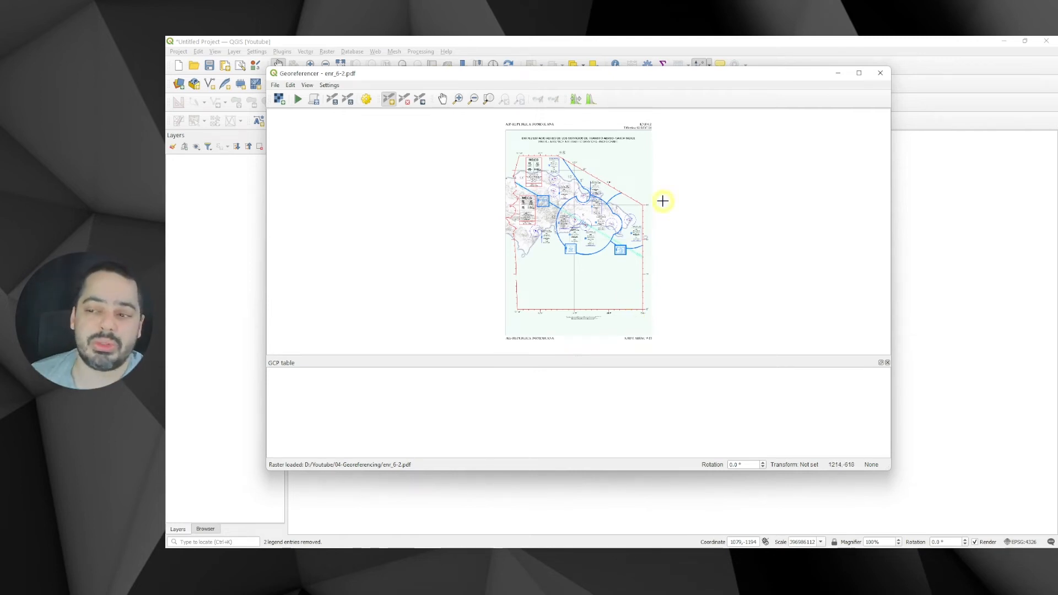
mouse_move(545, 149)
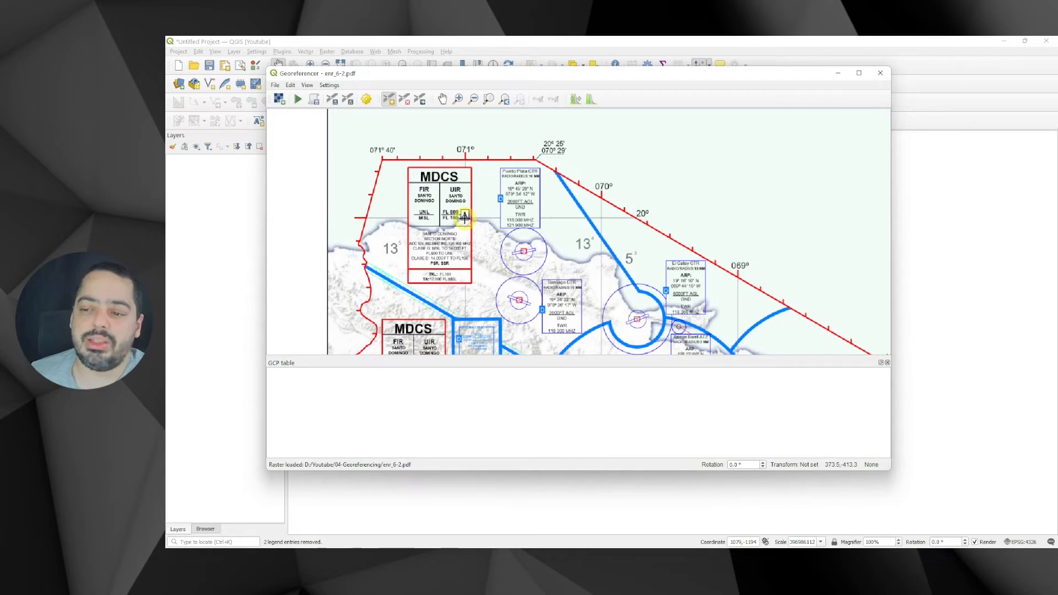
mouse_move(464, 154)
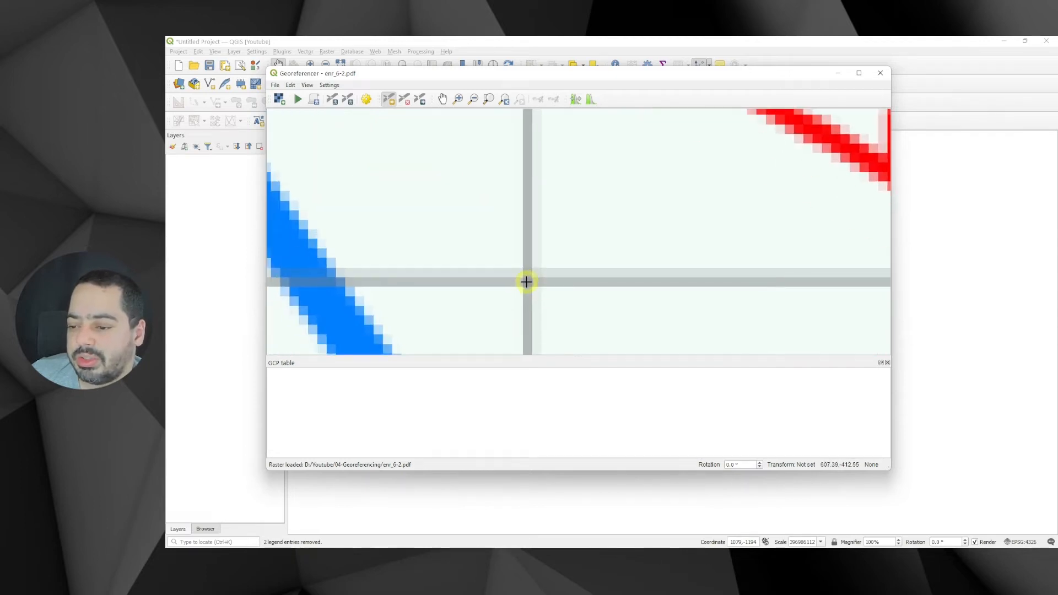
Place the first control point at the graticule crossing with X -70, Y 20 in EPSG:4326 WGS 84.
click(527, 282)
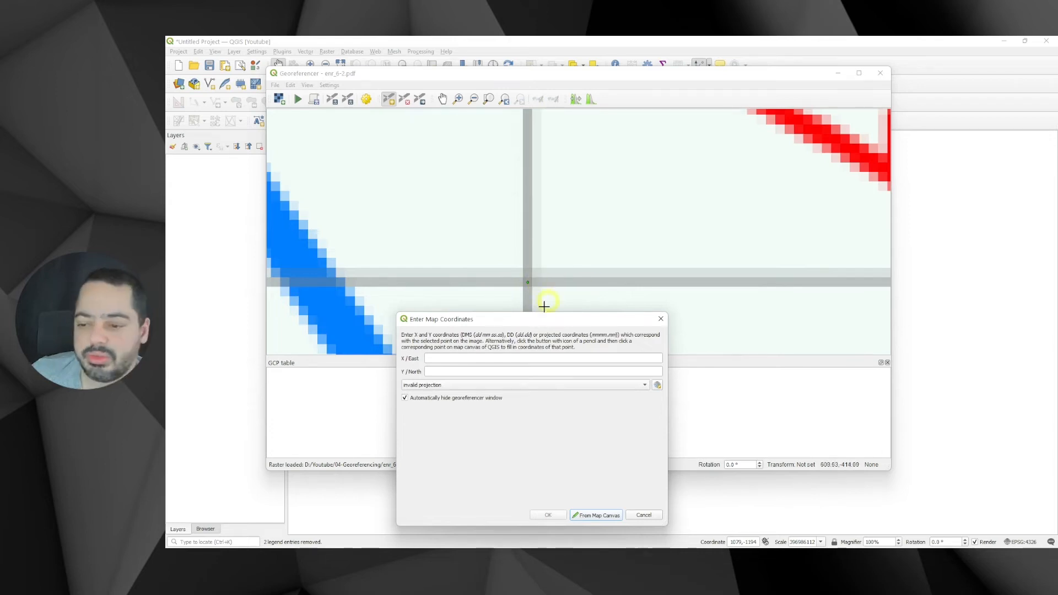
text(20)
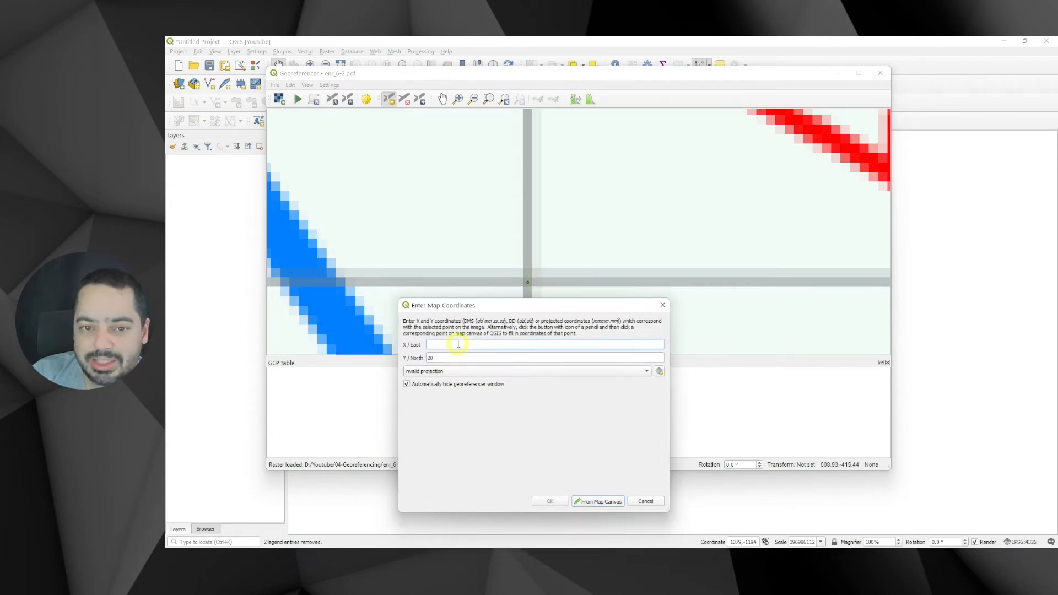
text(-70)
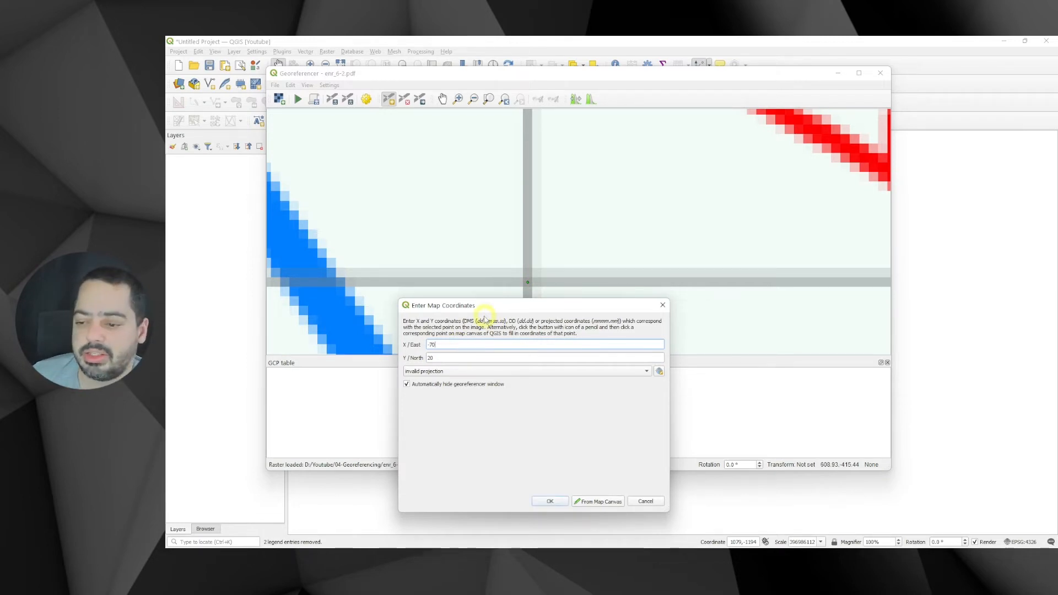
mouse_move(487, 324)
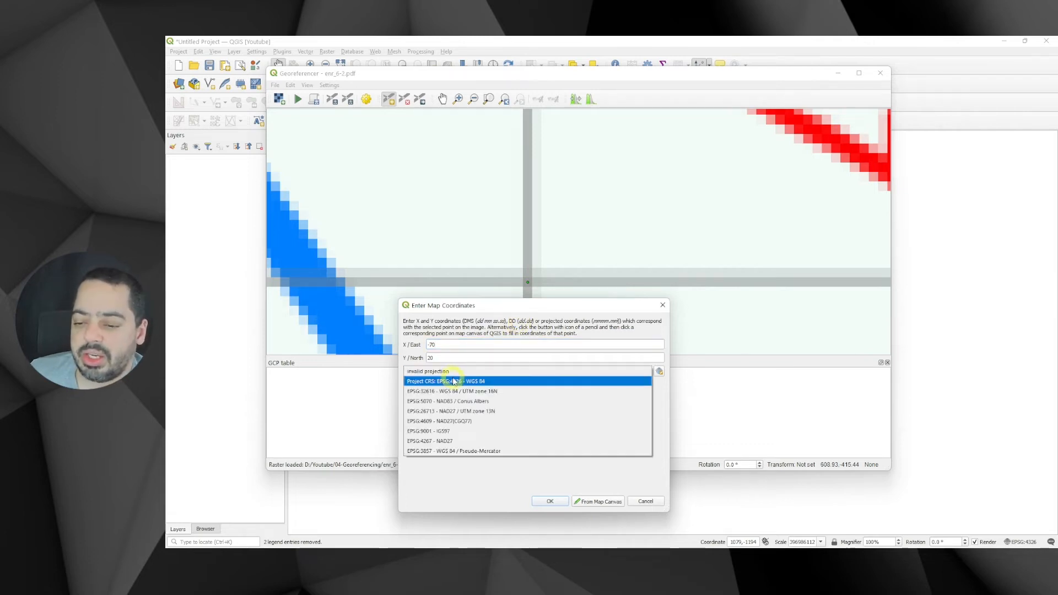
click(446, 380)
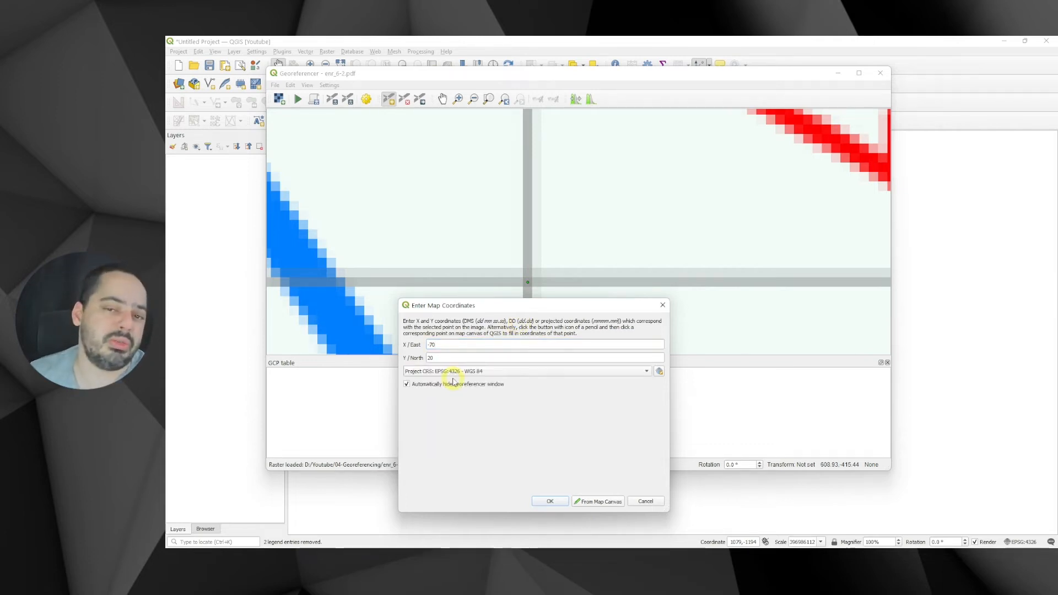
mouse_move(582, 485)
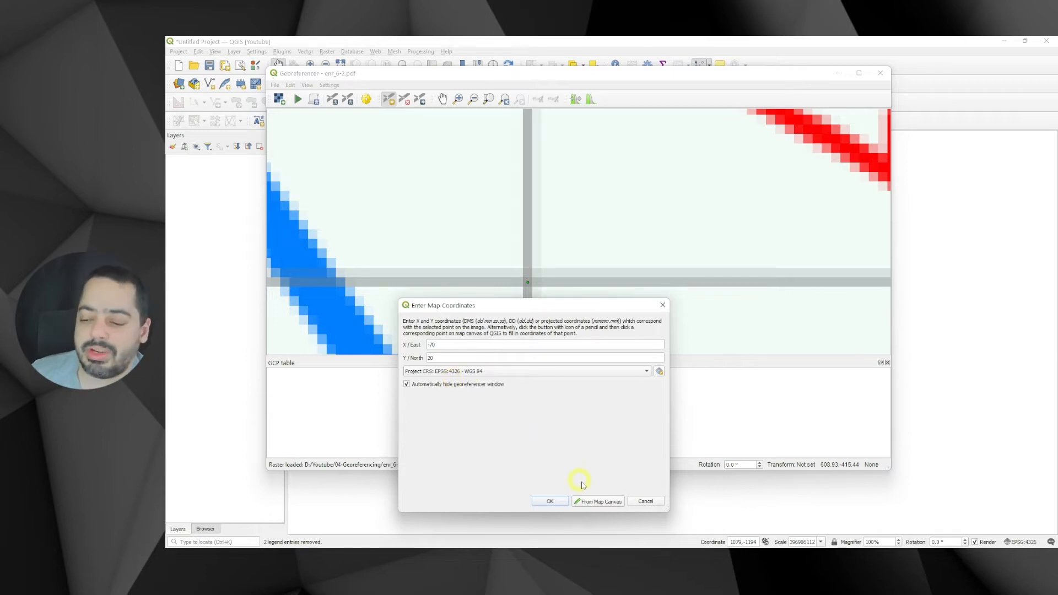
click(548, 500)
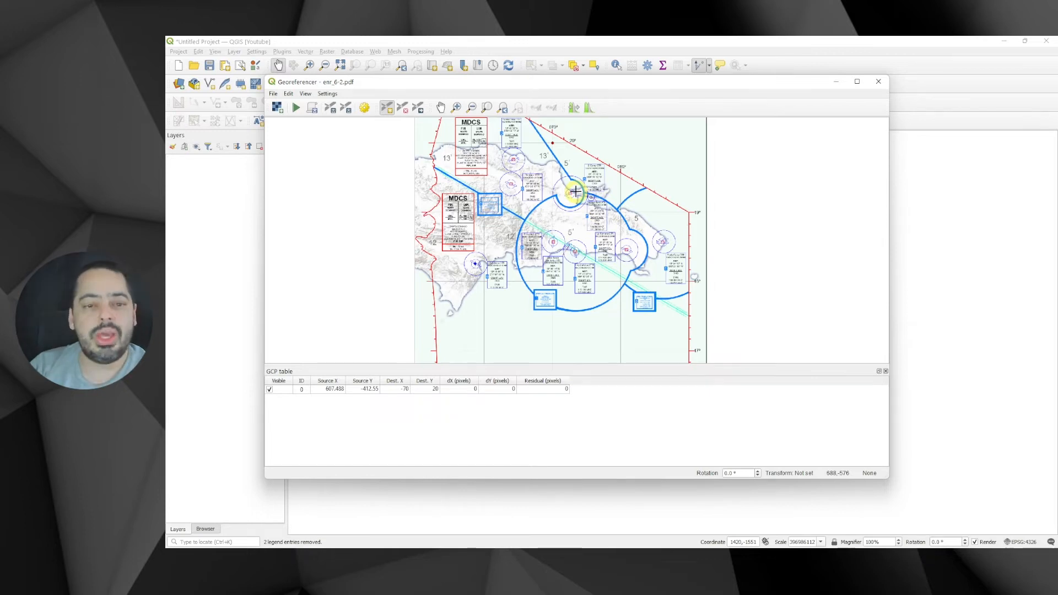
mouse_move(619, 171)
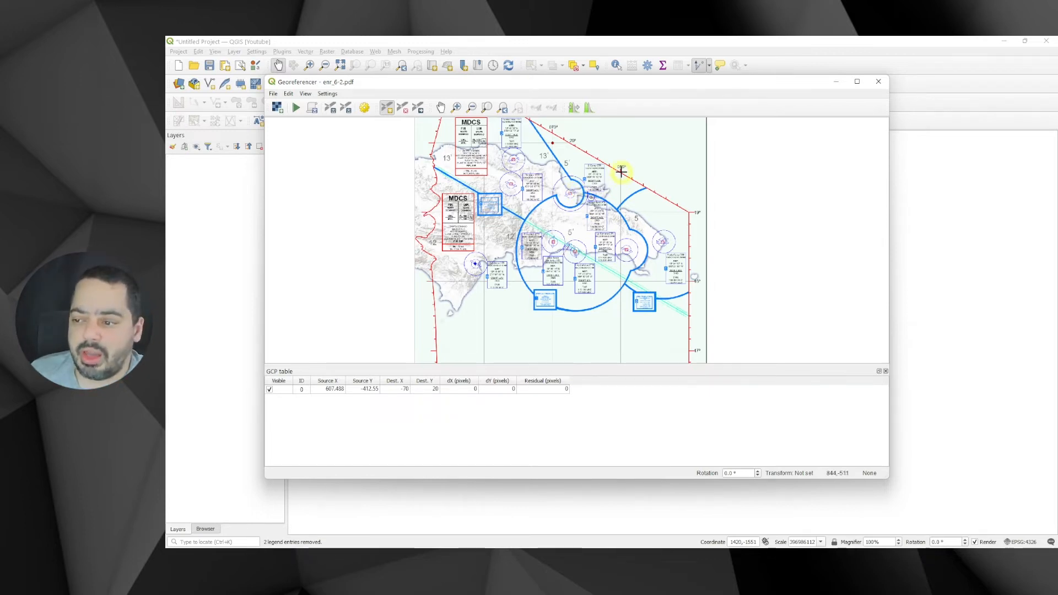
mouse_move(569, 198)
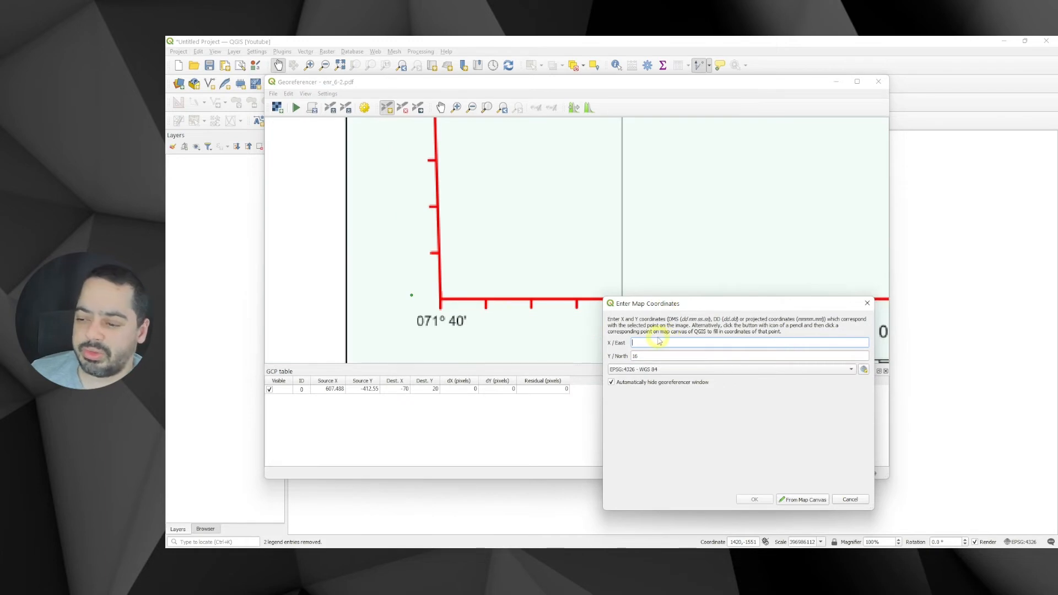
Confirm the second point at -71 40 00, 16 and add a third at the 068°/16° crossing with -68, 16.
text(-71 40 00.00)
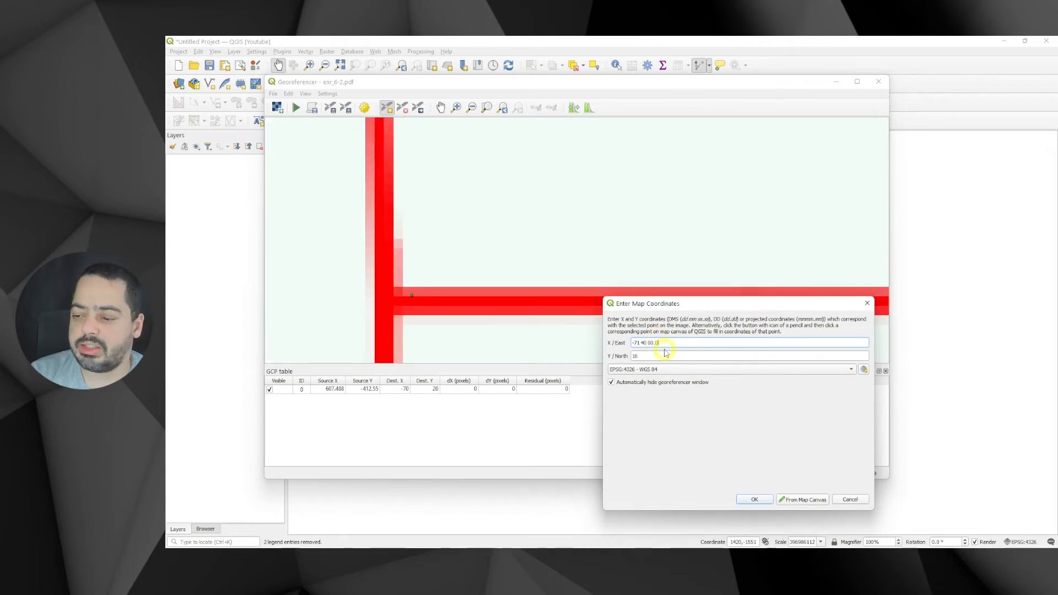
click(753, 499)
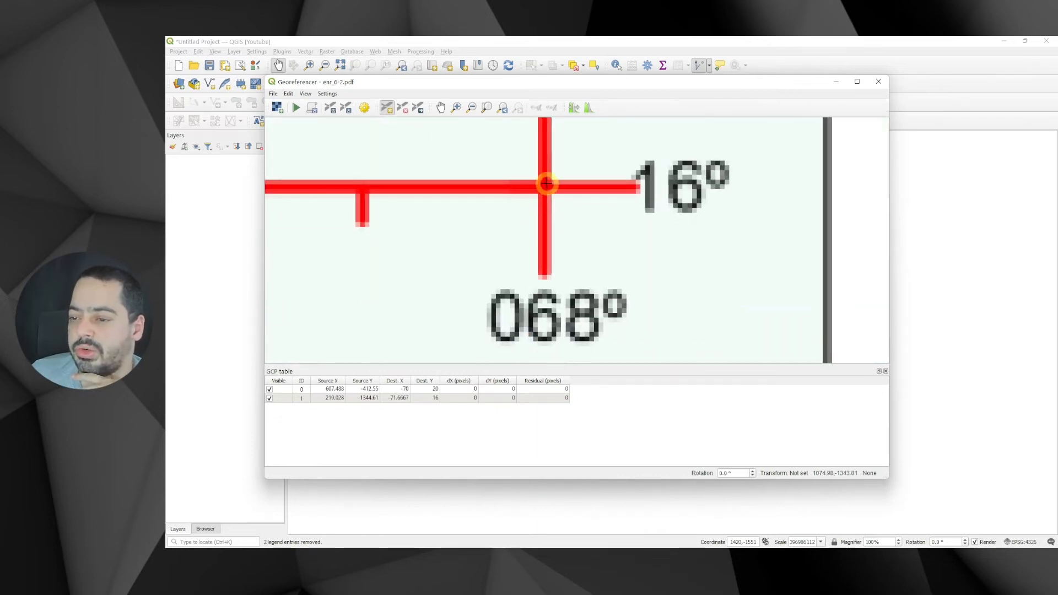
click(546, 184)
text(16)
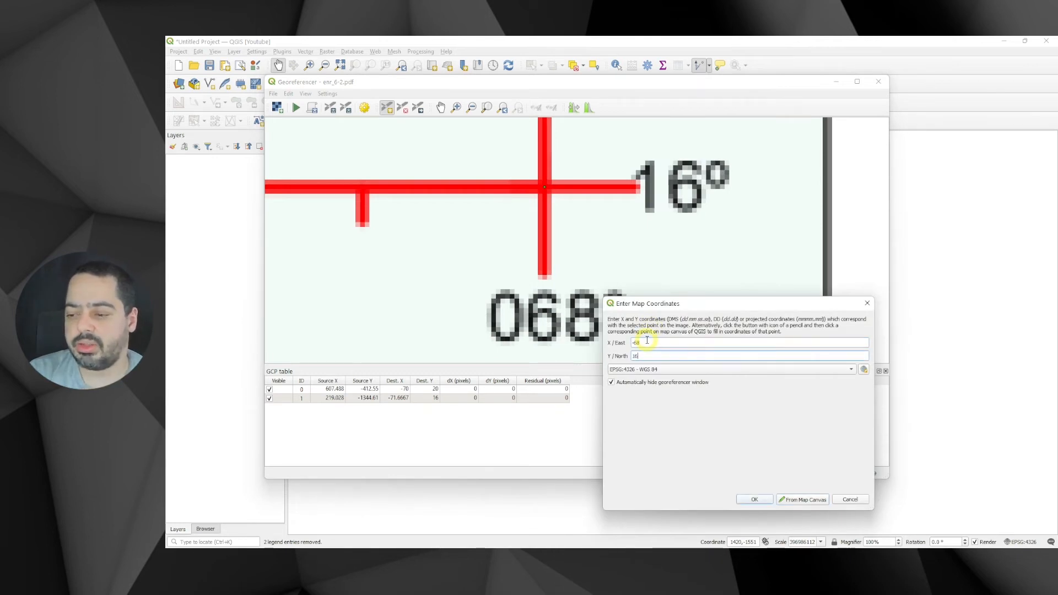
click(753, 499)
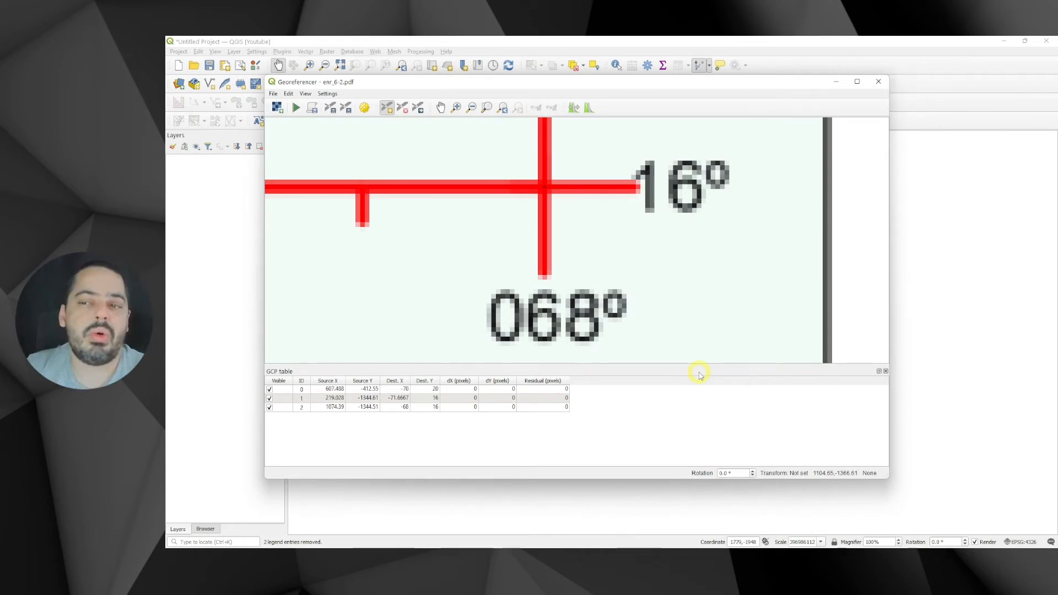
mouse_move(495, 409)
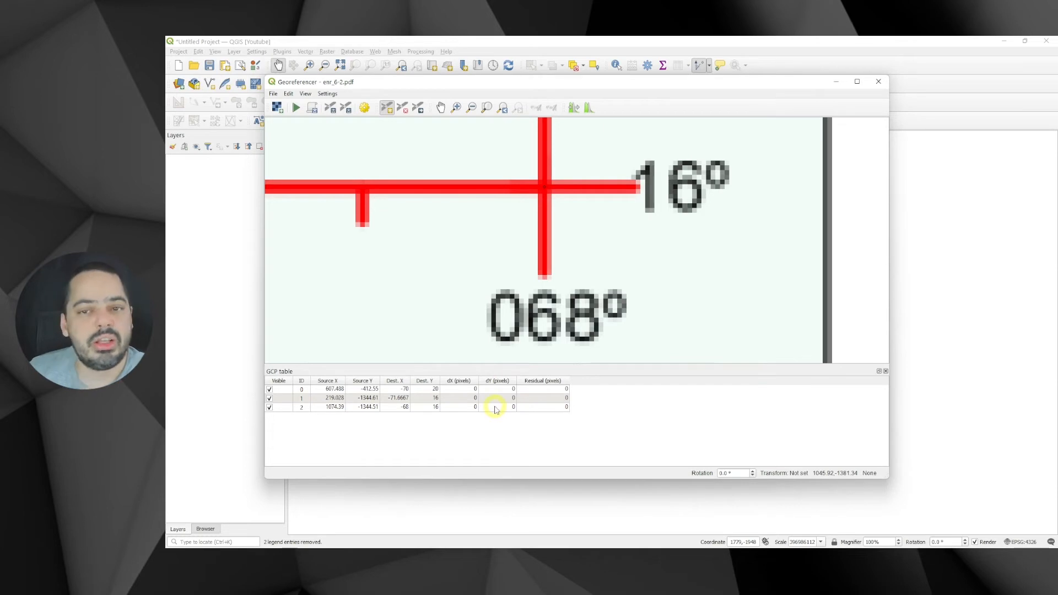
click(327, 92)
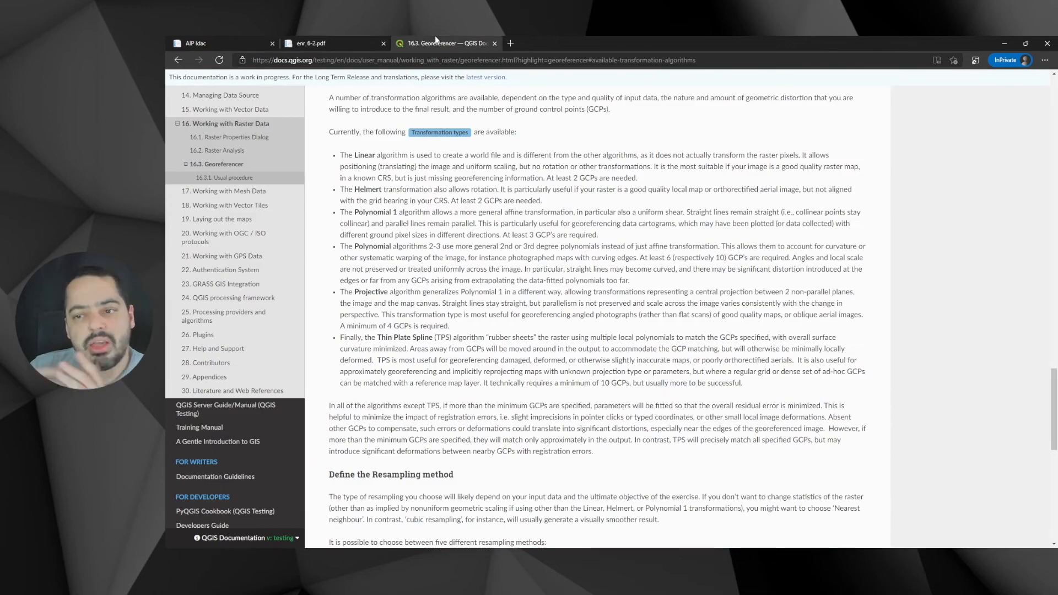
mouse_move(347, 154)
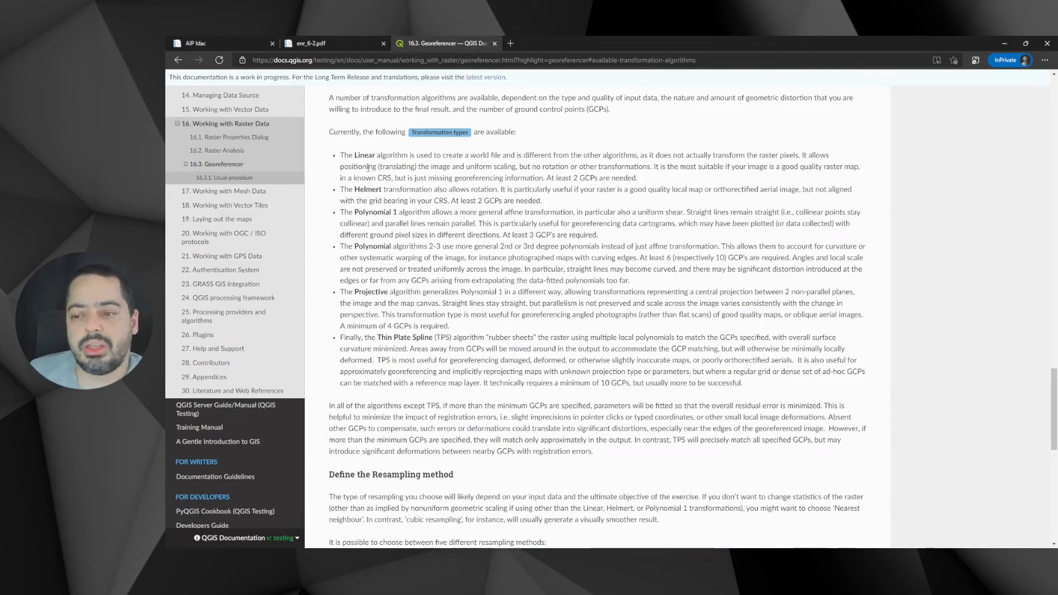
double_click(365, 155)
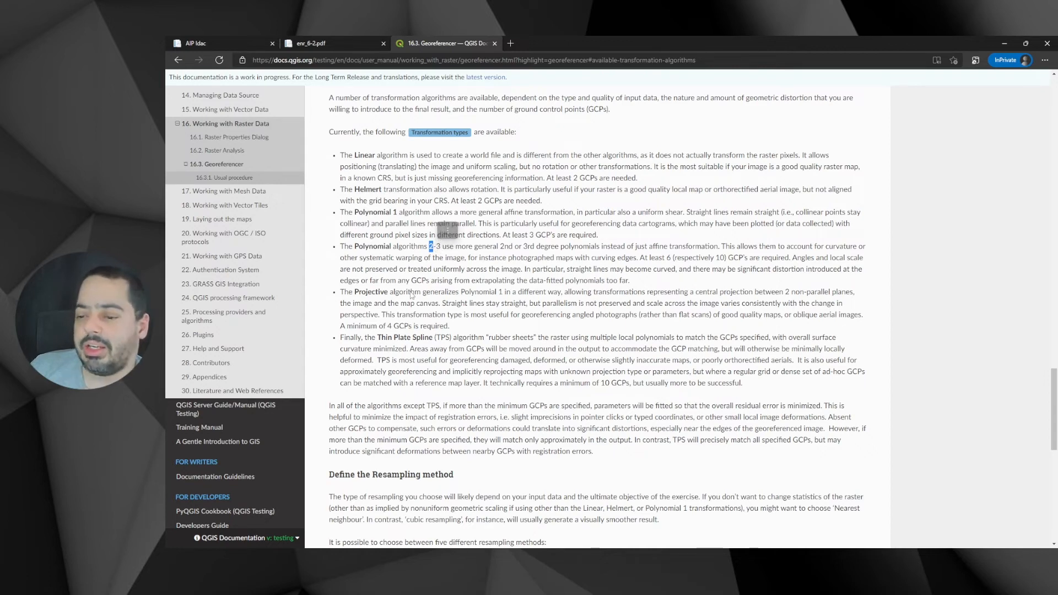
double_click(362, 155)
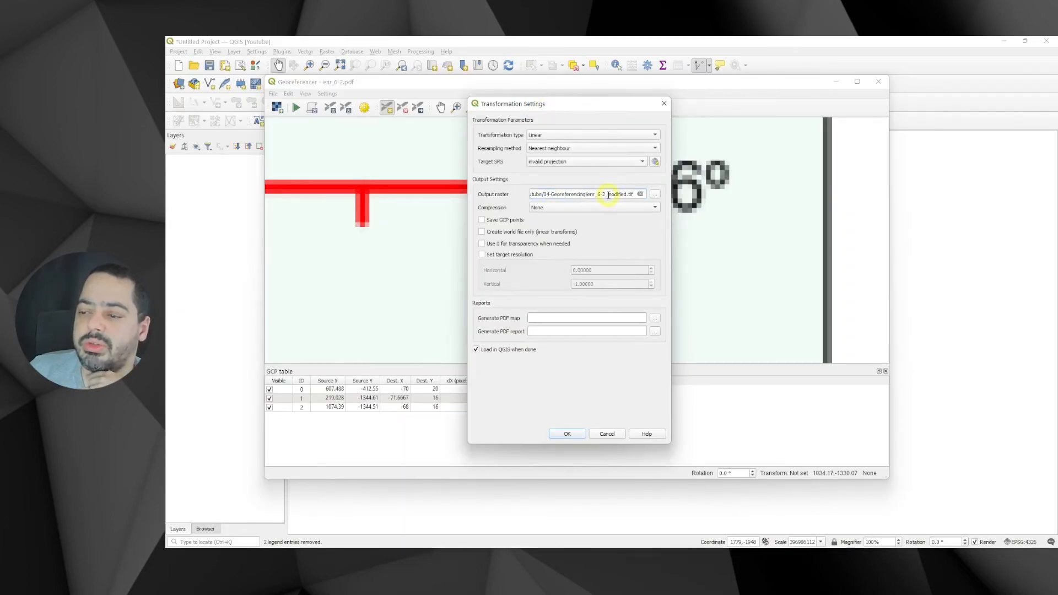
Keep the Linear transformation, rename the output raster to end in _linear, and accept the settings.
double_click(607, 194)
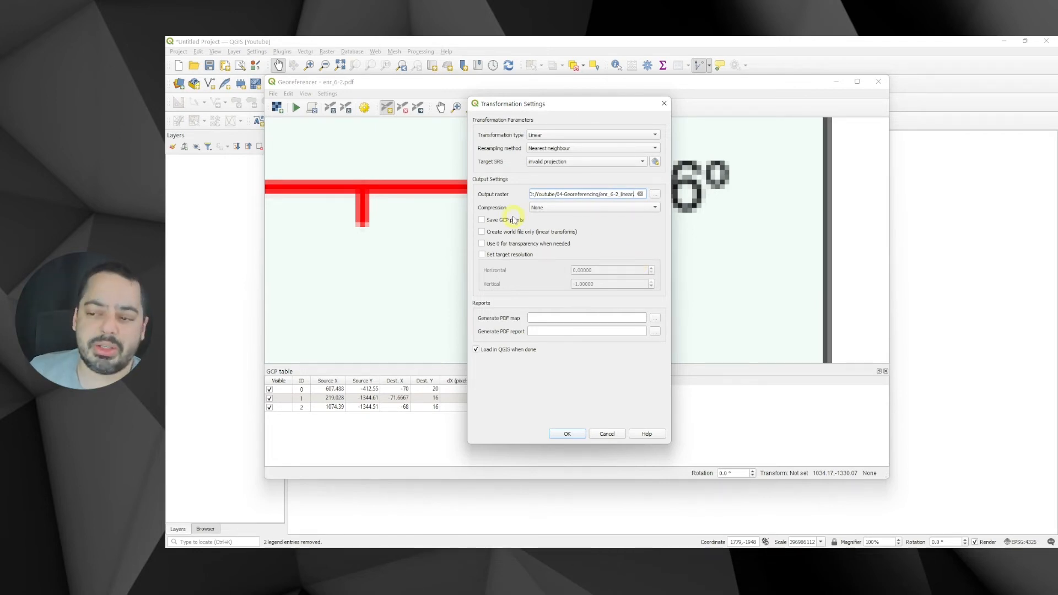
click(567, 433)
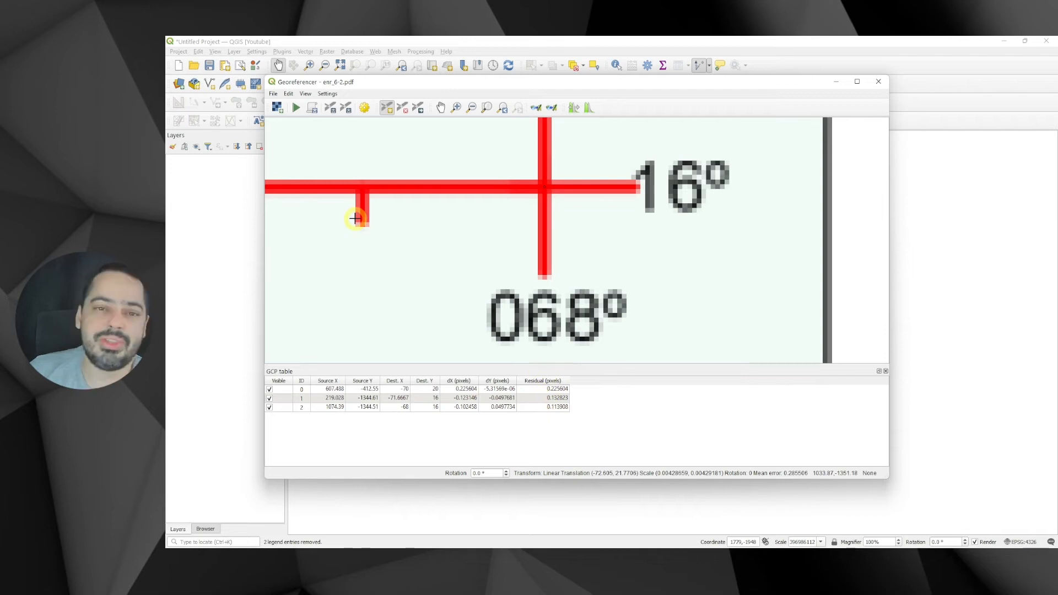
Run the georeferencing so the linear output raster loads into the project, then leave the Georeferencer.
click(295, 107)
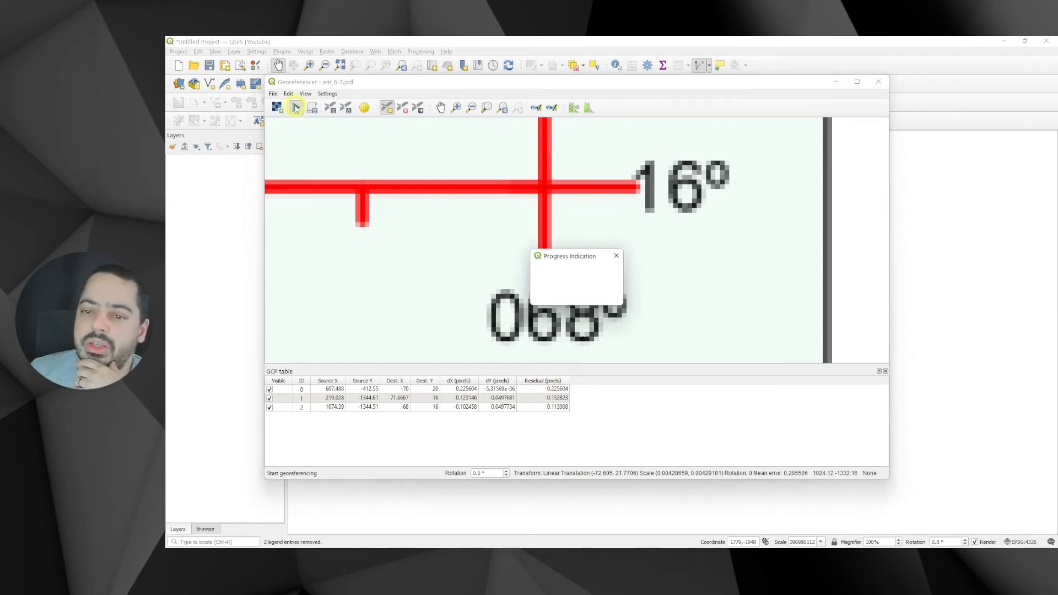
click(278, 107)
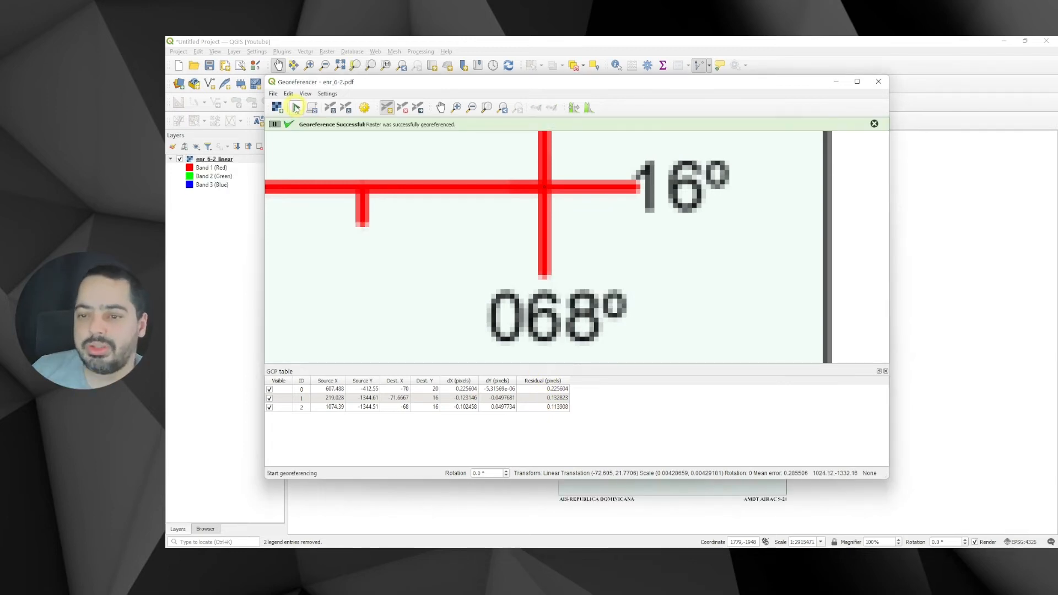
click(878, 81)
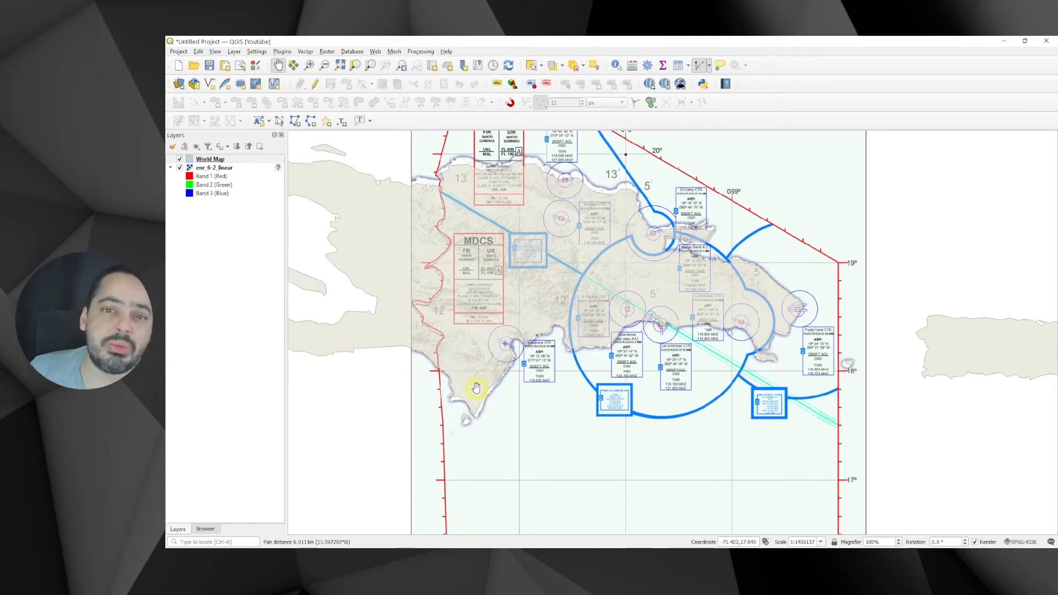
mouse_move(516, 335)
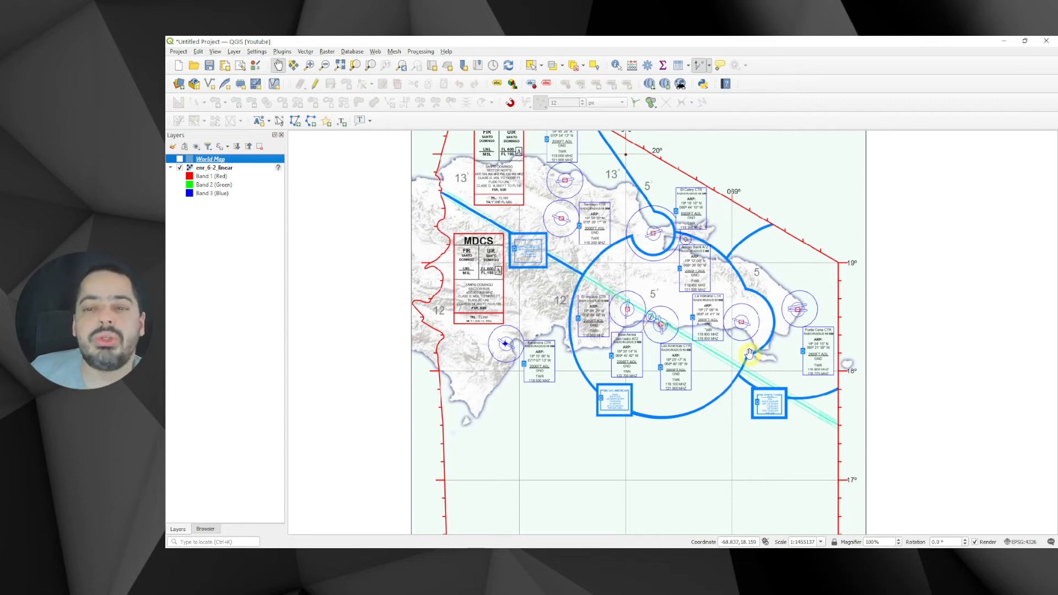
Add Google Satellite from QuickMapServices as a basemap beneath the chart.
click(375, 52)
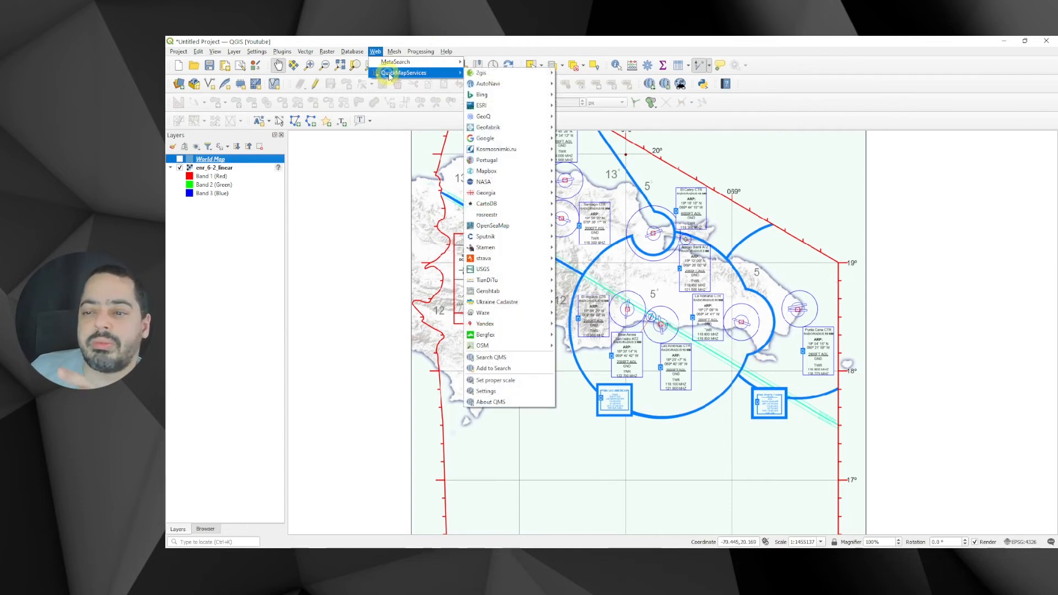
mouse_move(485, 139)
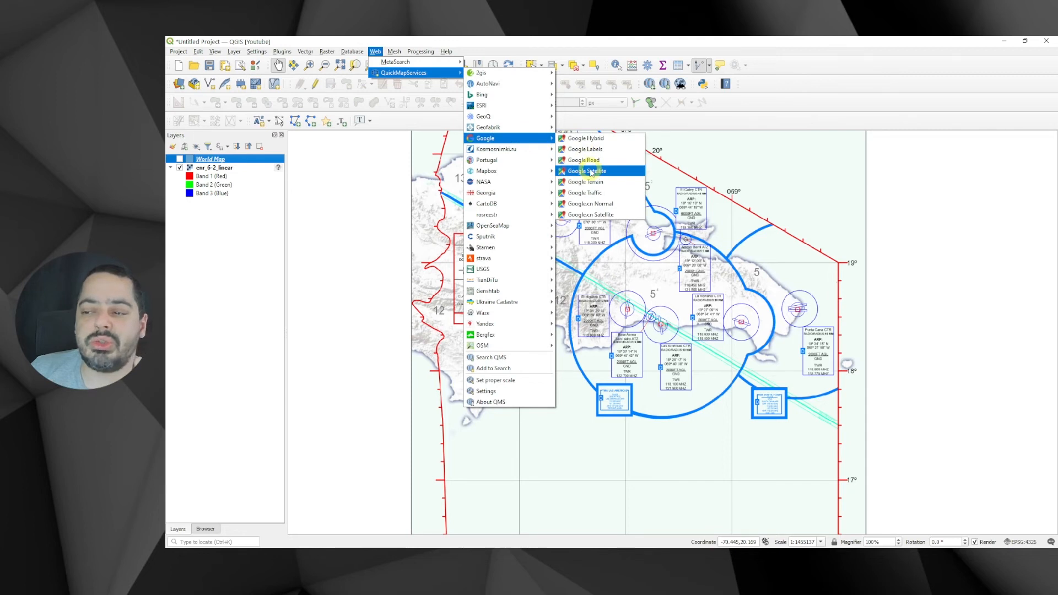
click(584, 170)
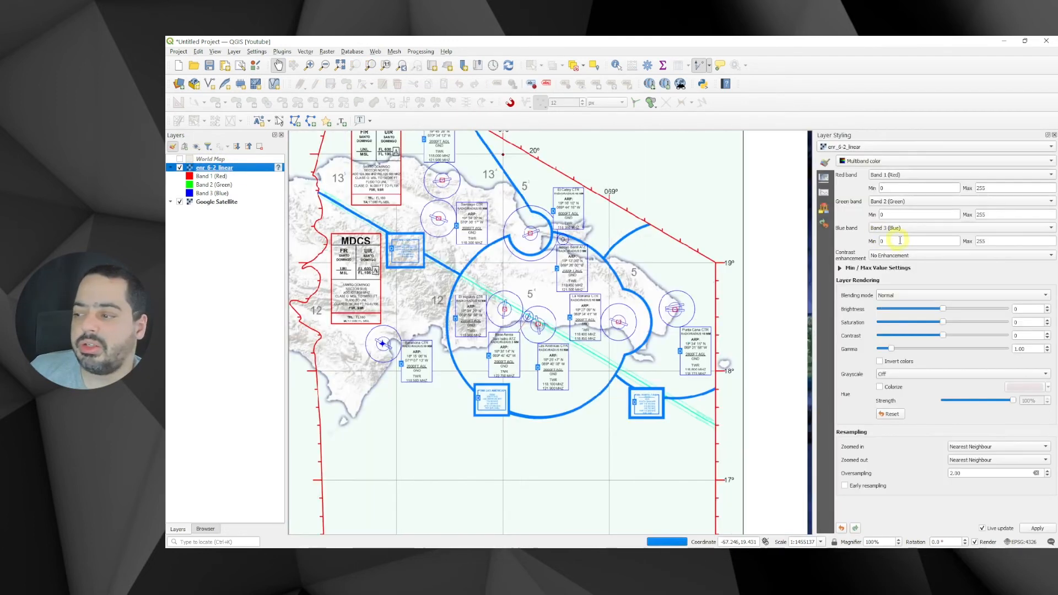
Set the chart layer's blending mode to Multiply and add OSM Standard via the locator.
click(961, 295)
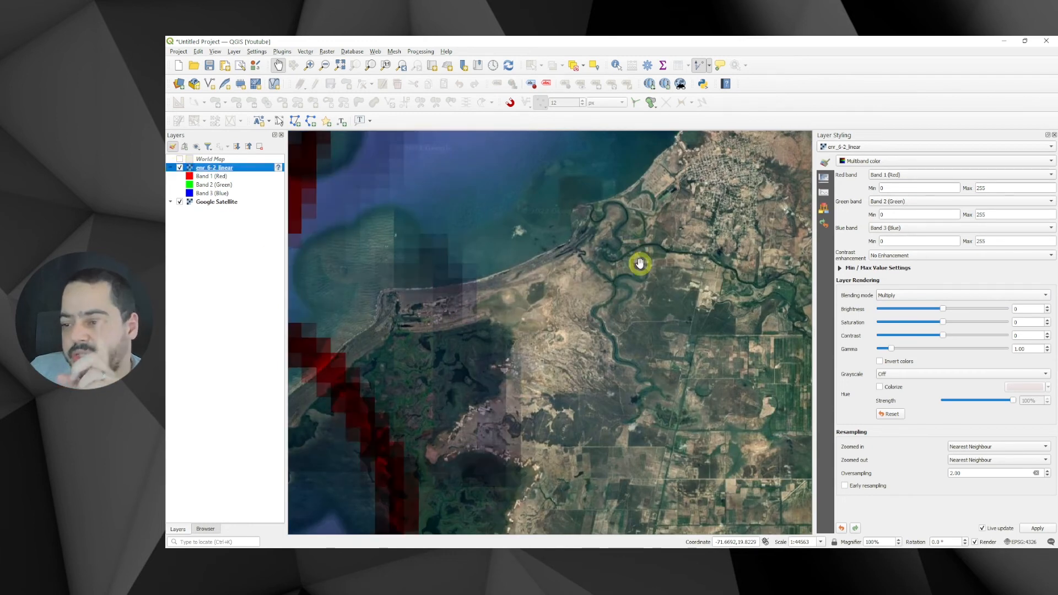
click(215, 541)
text(osm)
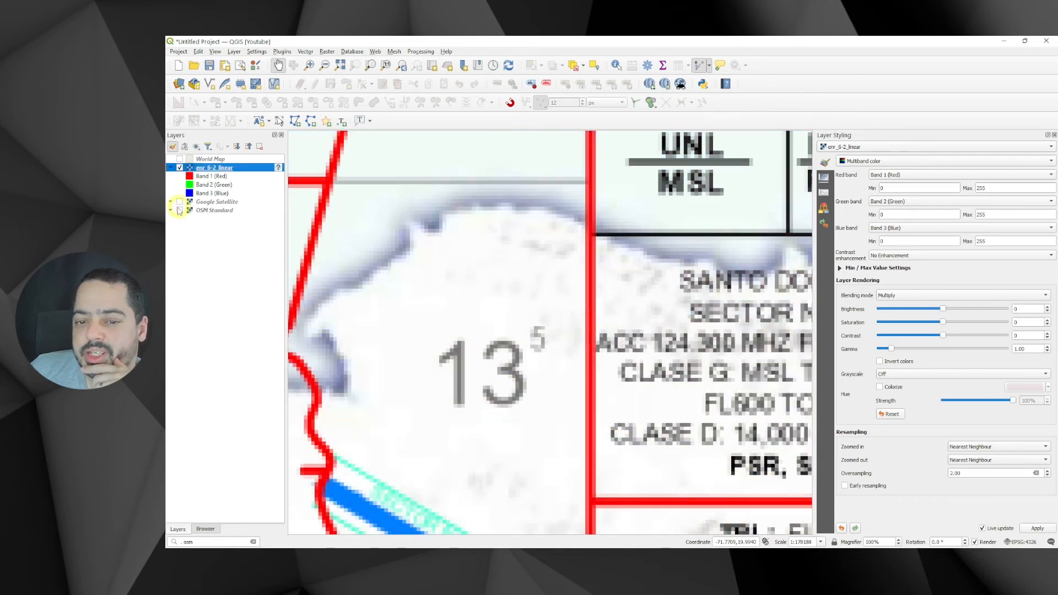
Show the OSM Standard layer and hide Google Satellite beneath the blended chart.
click(179, 209)
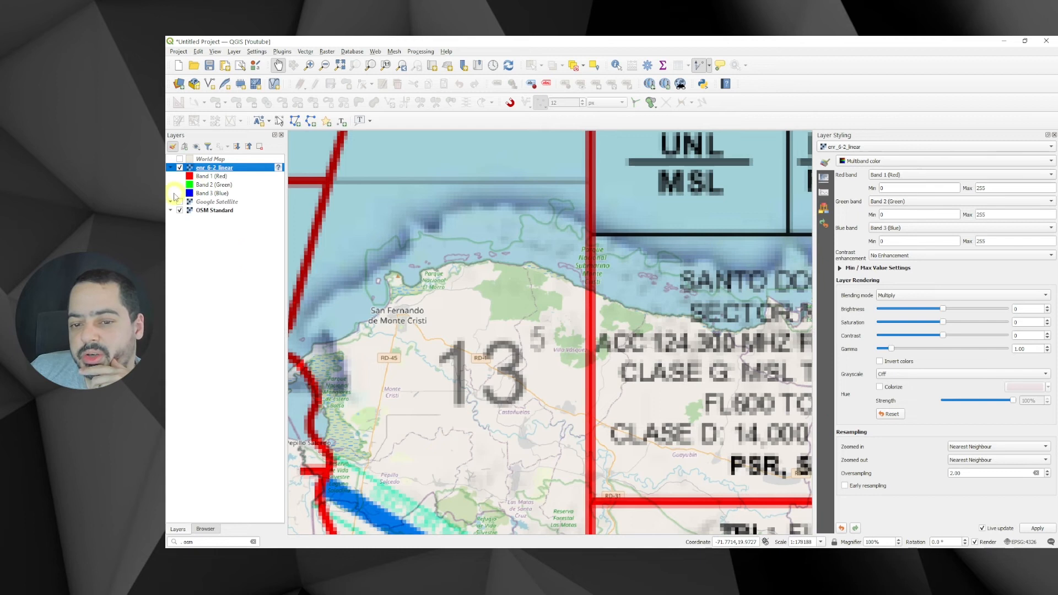
click(180, 201)
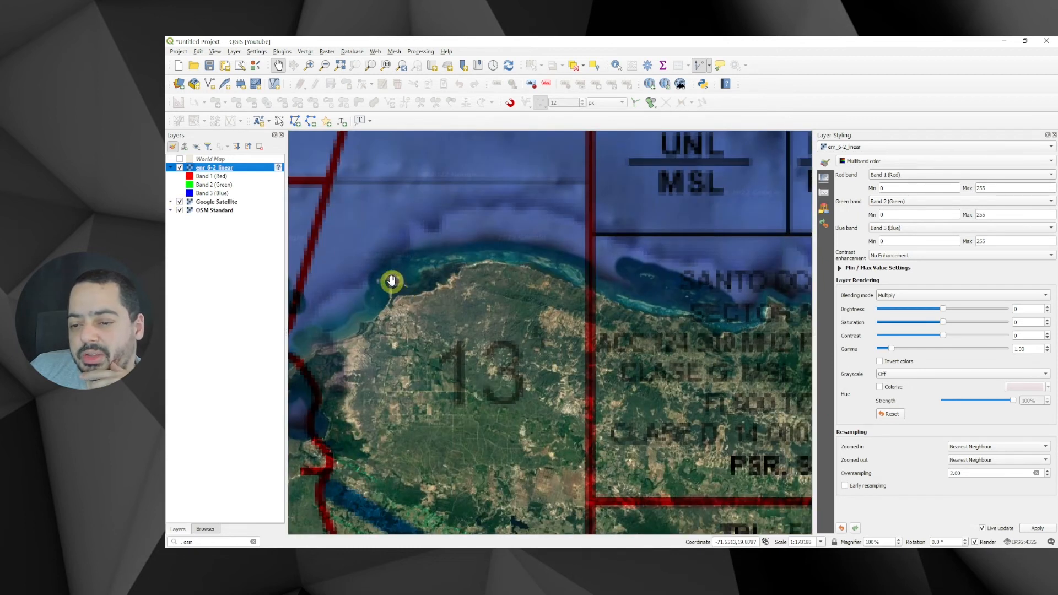
mouse_move(397, 285)
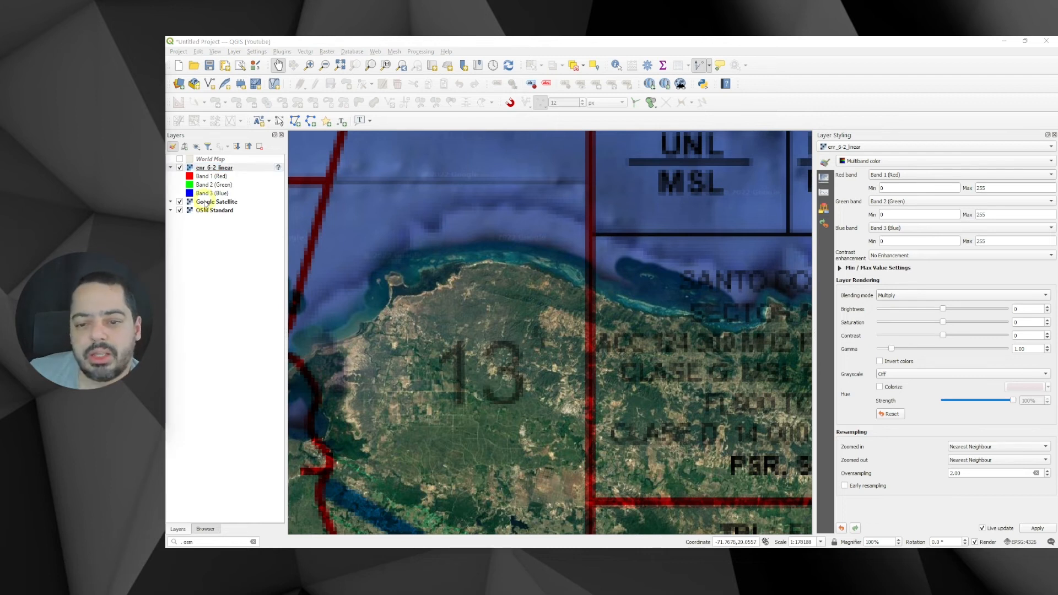
click(213, 167)
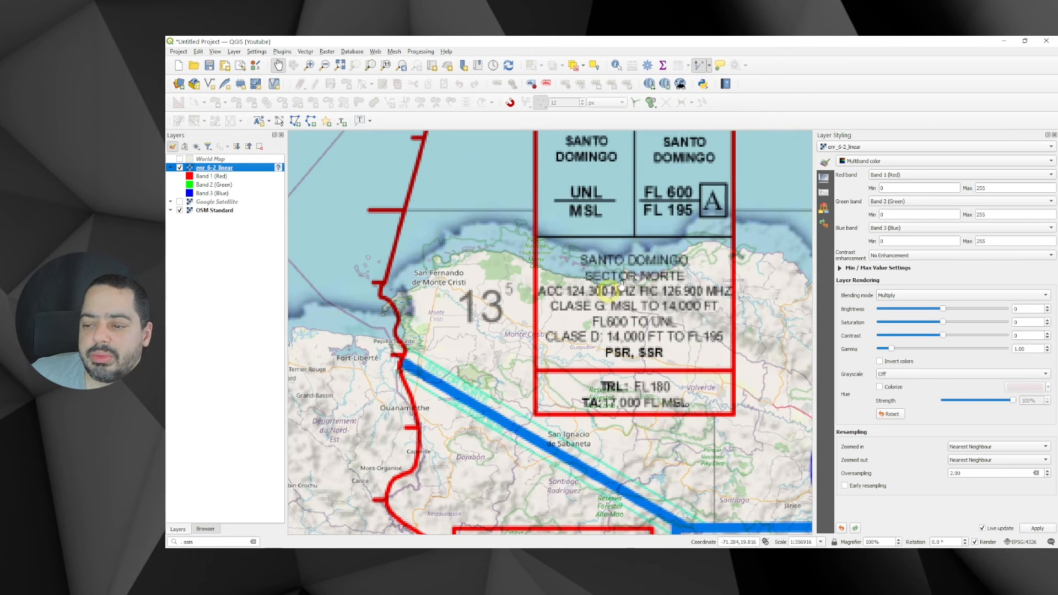
scroll(down, 3)
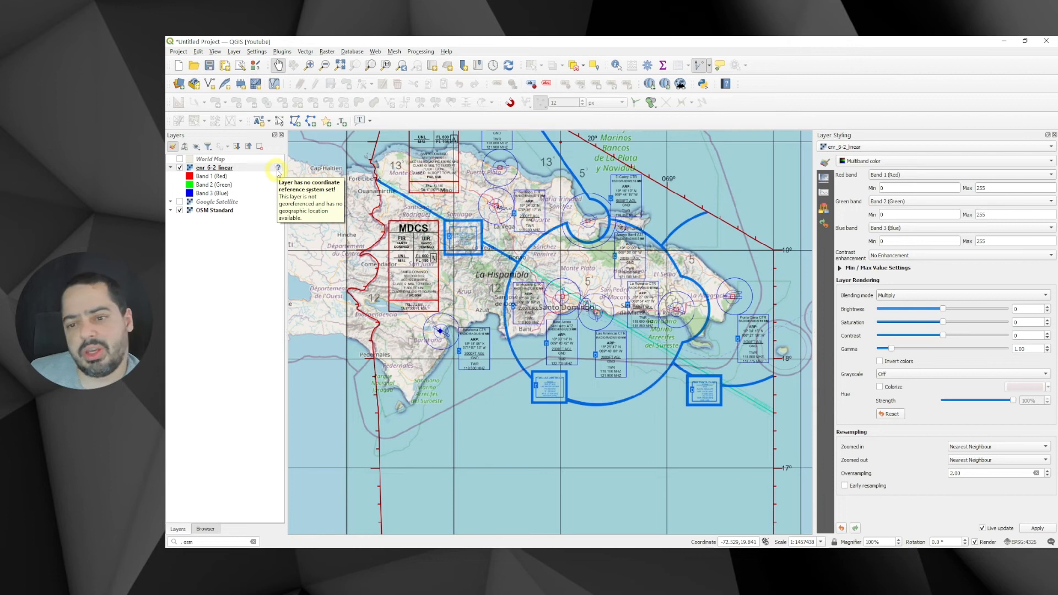
Assign WGS 84 (EPSG:4326) to the chart layer via its no-CRS warning icon.
click(276, 167)
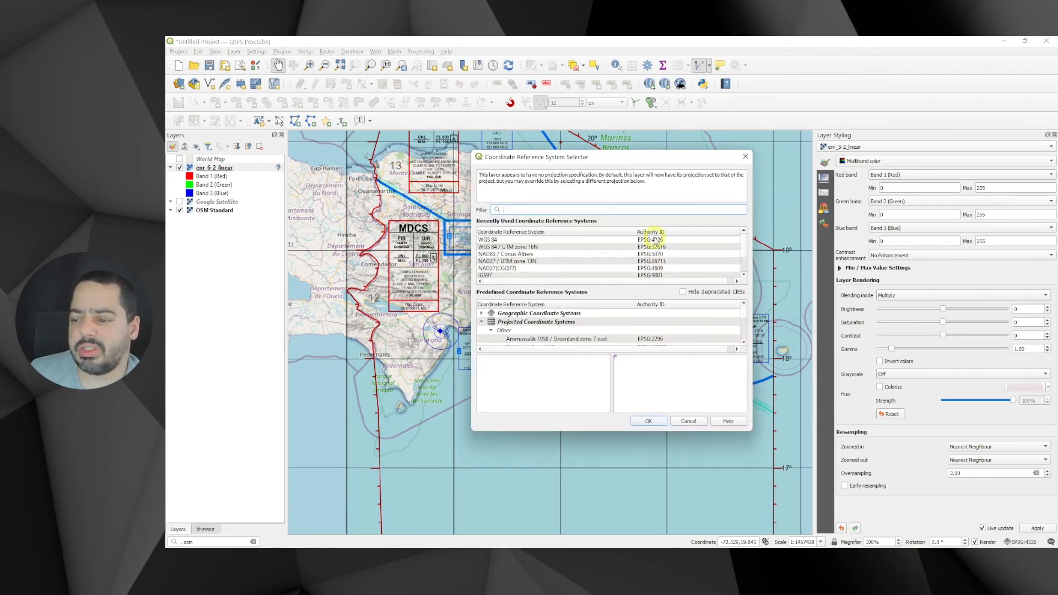
click(647, 421)
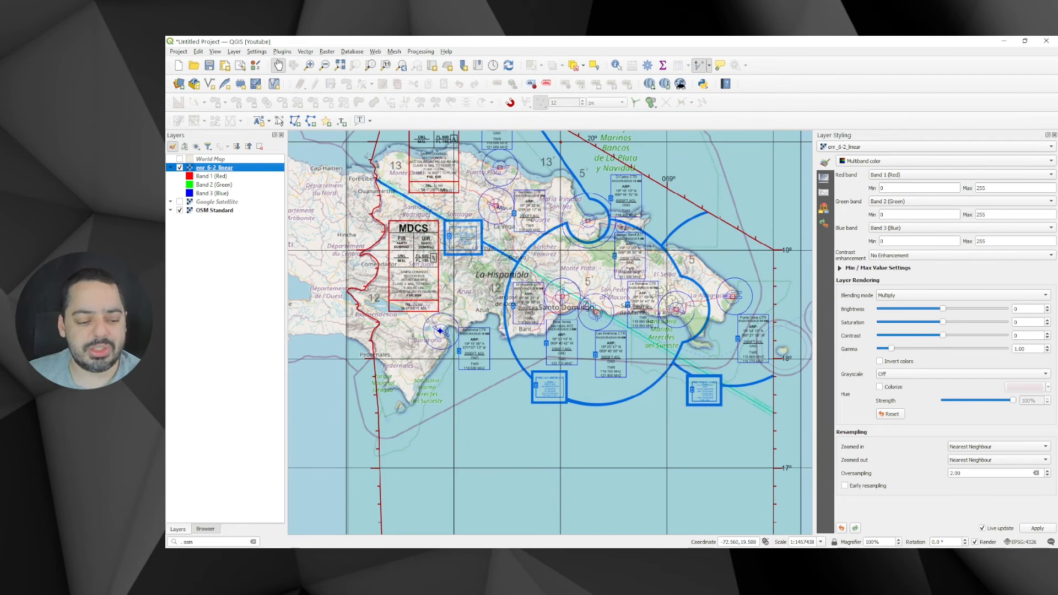
click(179, 166)
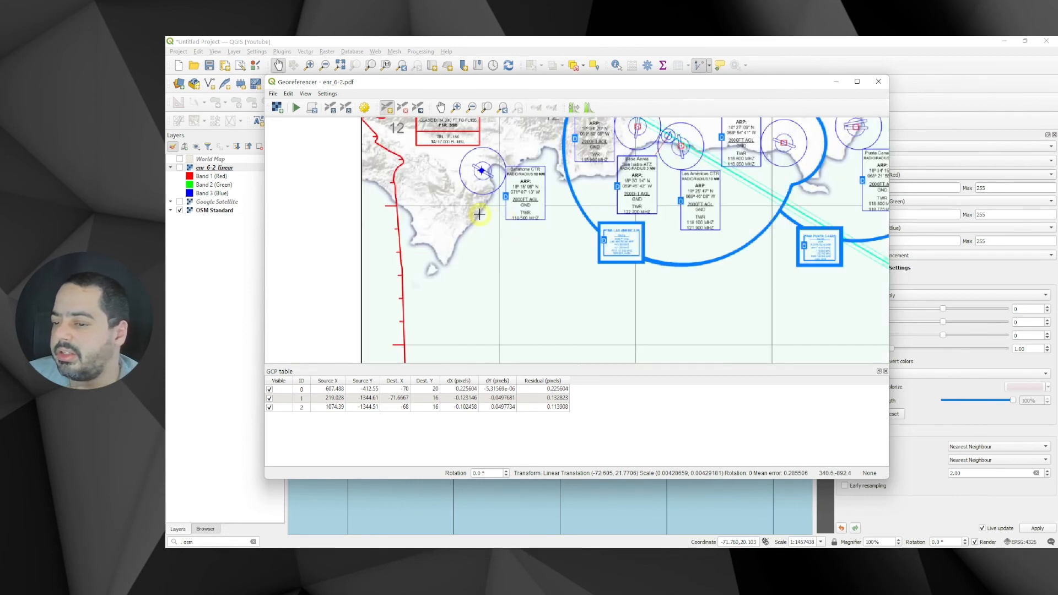
Add control points four to six at grid intersections with their X/Y map coordinates entered.
click(479, 215)
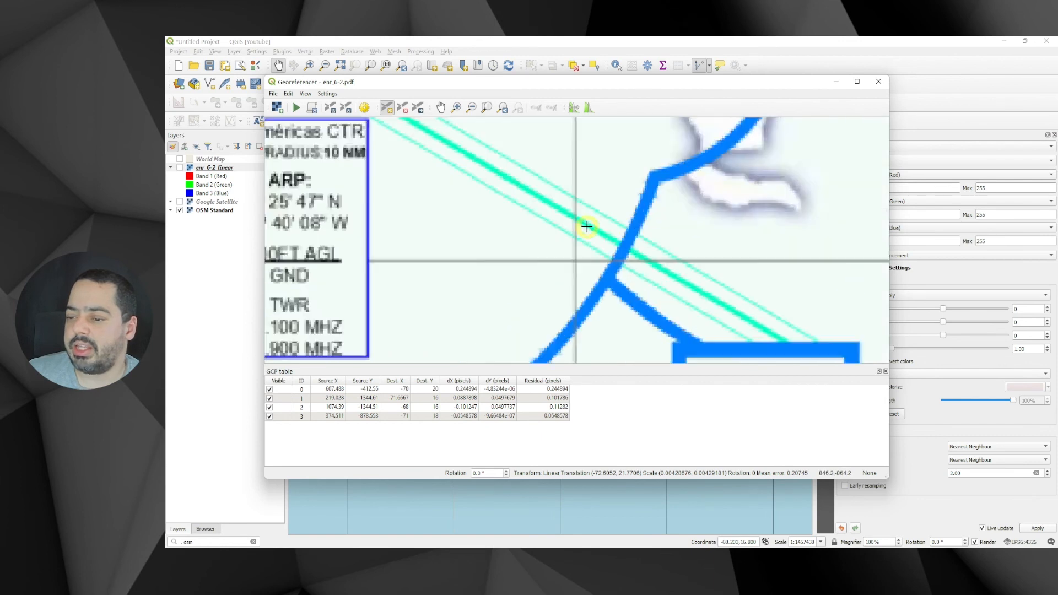
click(586, 226)
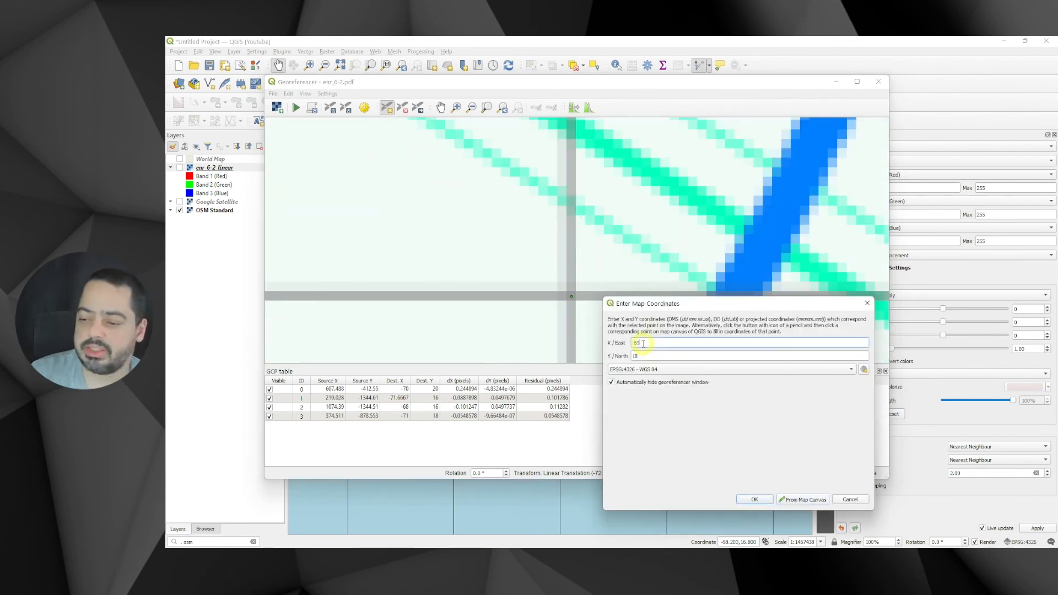
click(754, 499)
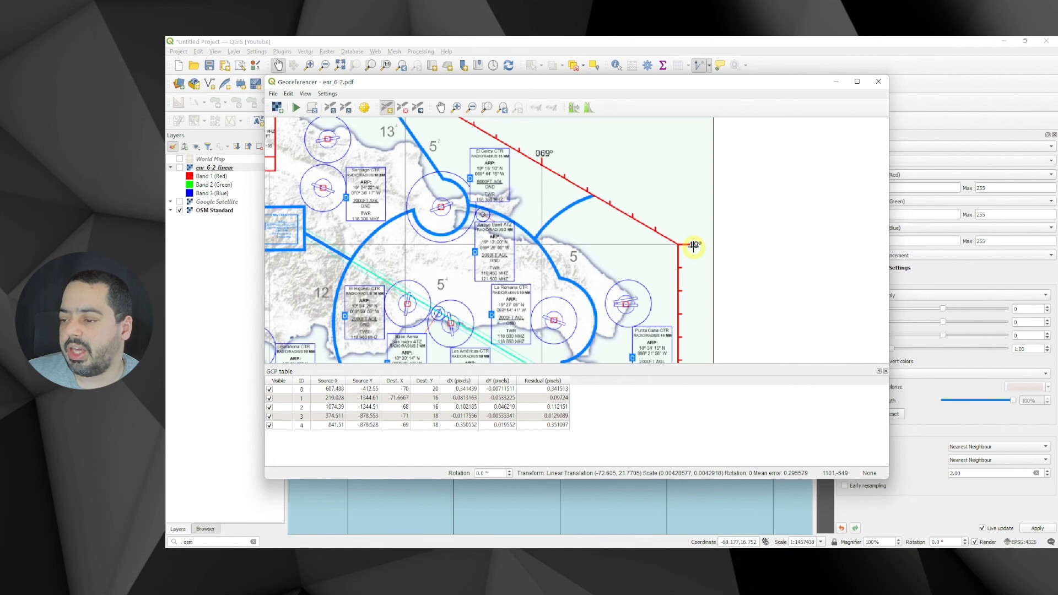
click(693, 245)
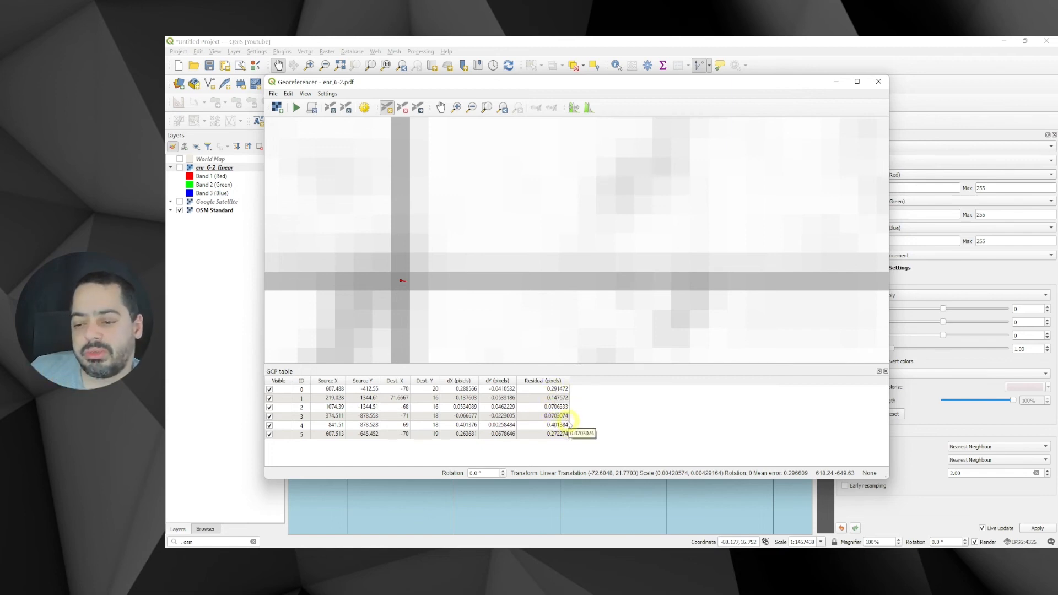
click(327, 92)
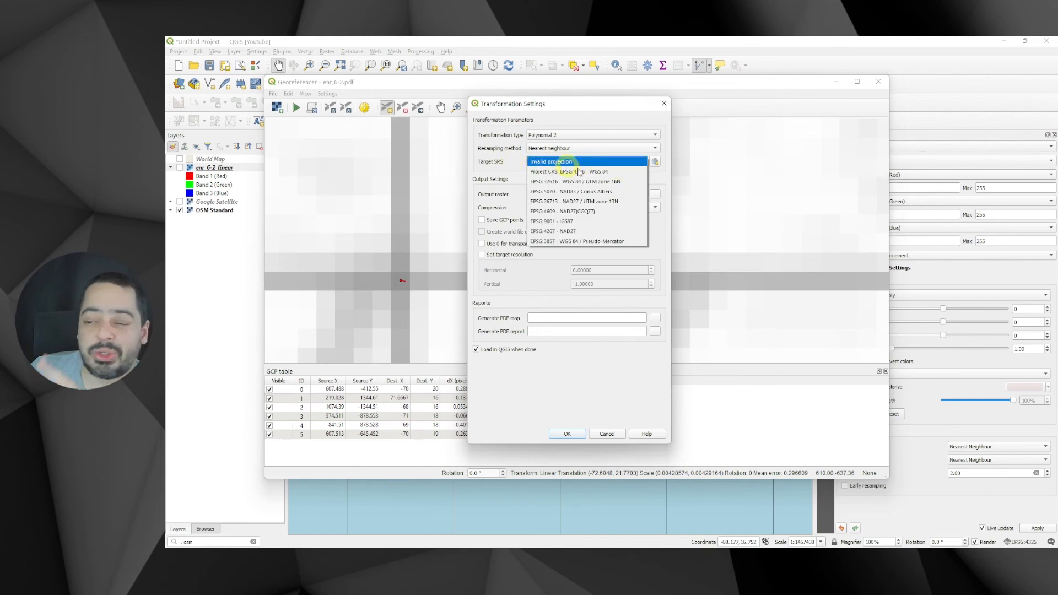
Set a Polynomial 2 transformation to the project's WGS 84, saving GCP points and loading the result.
click(568, 172)
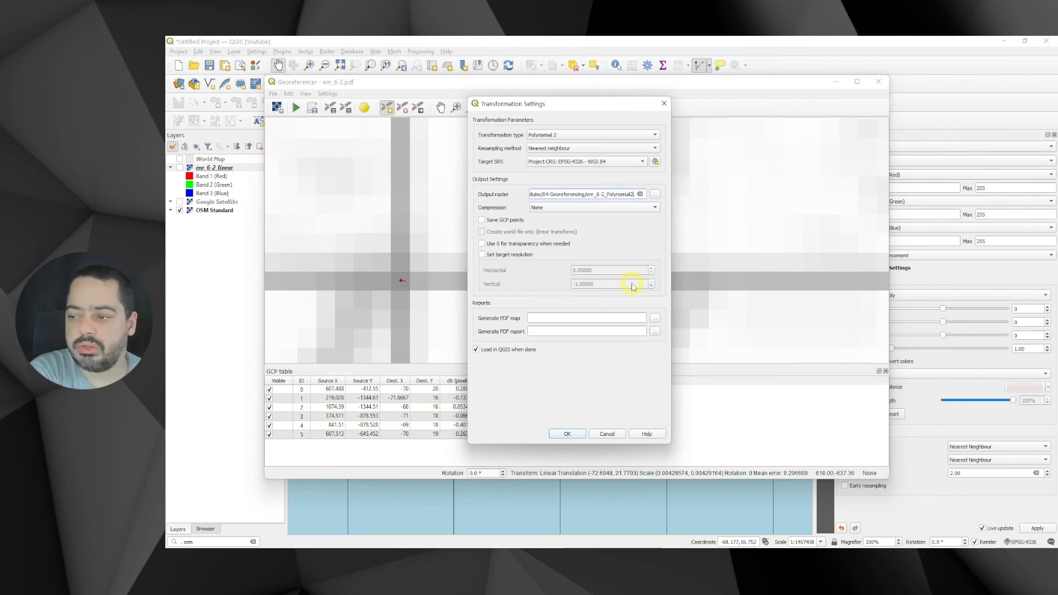
click(482, 220)
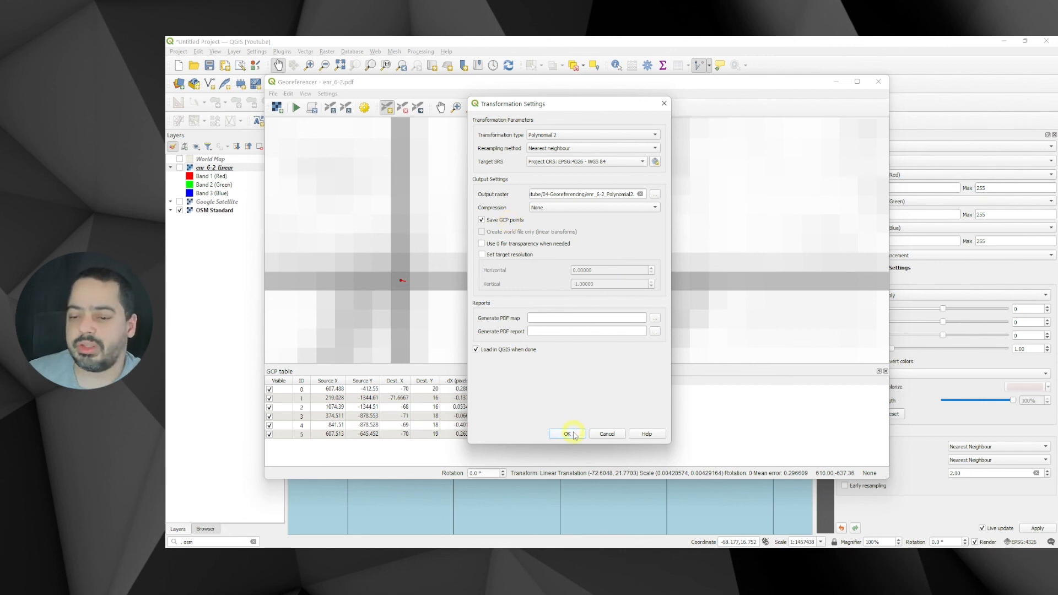
click(566, 433)
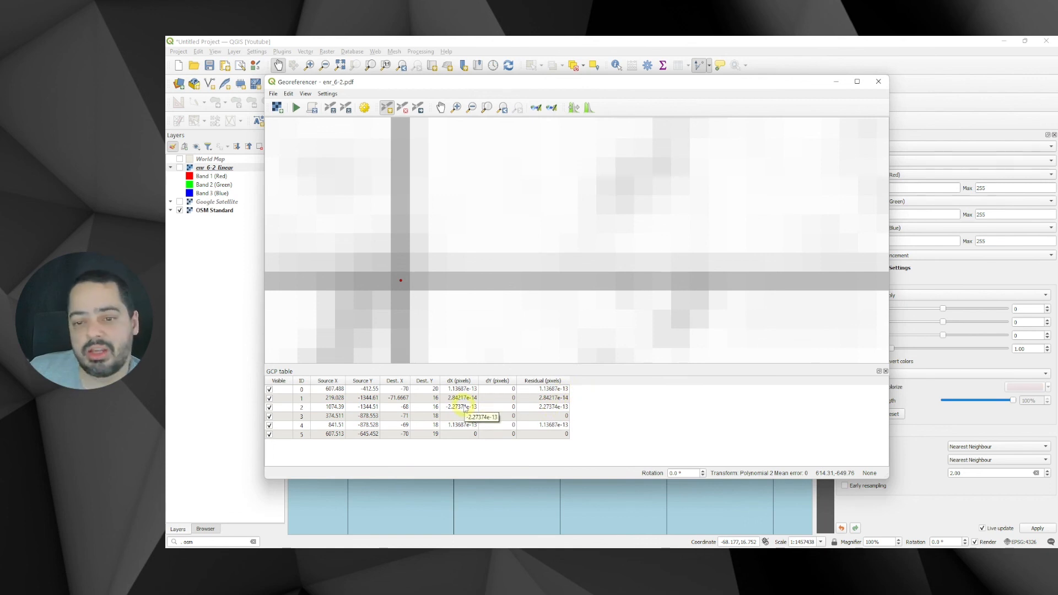
Run georeferencing to create the enr_6-2_Polynomial2 layer, close the Georeferencer and view it over OSM.
click(295, 107)
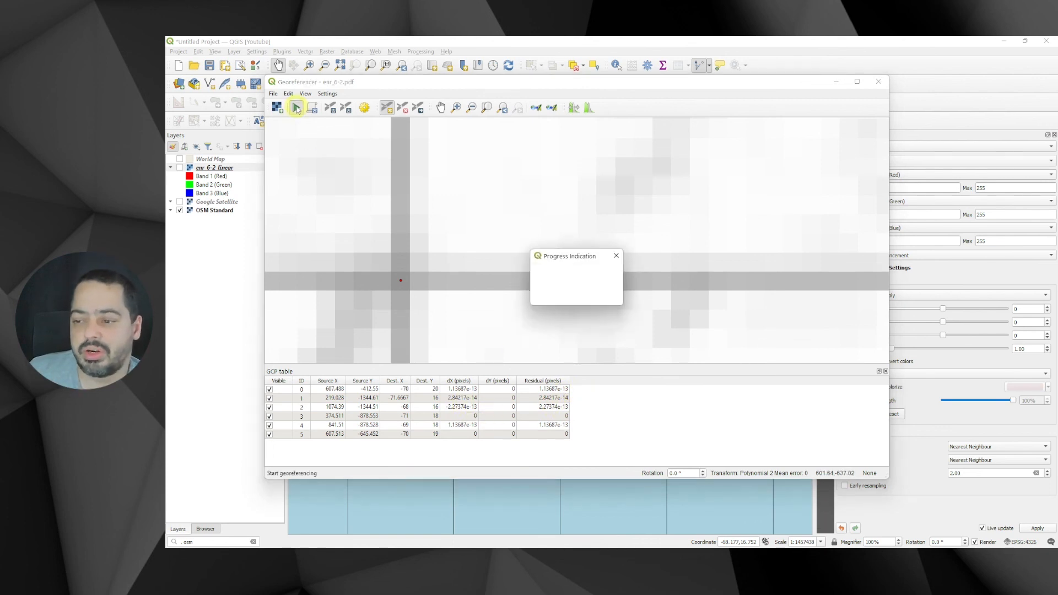
click(295, 106)
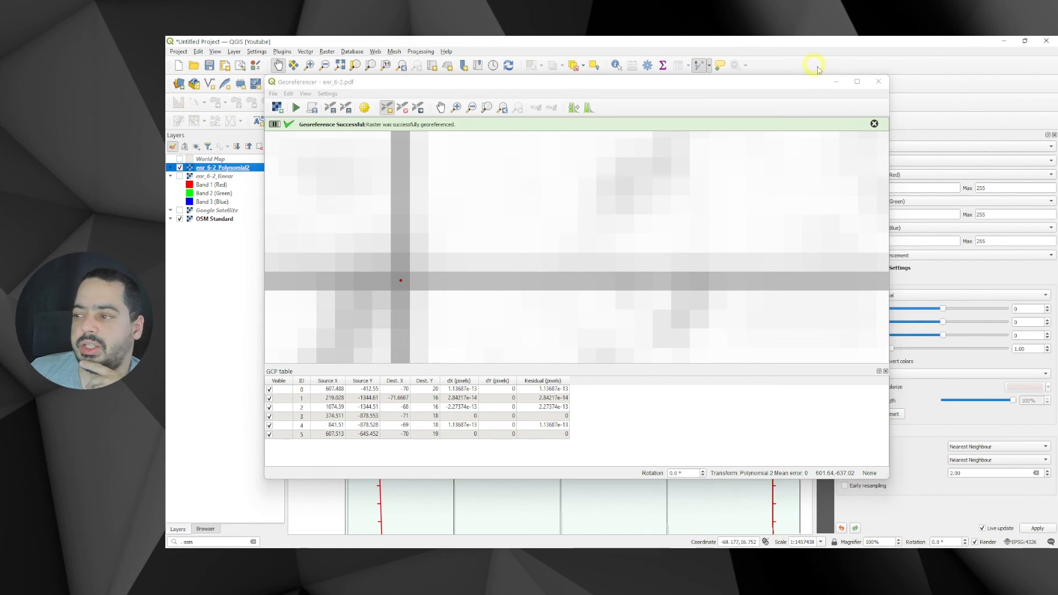
click(878, 81)
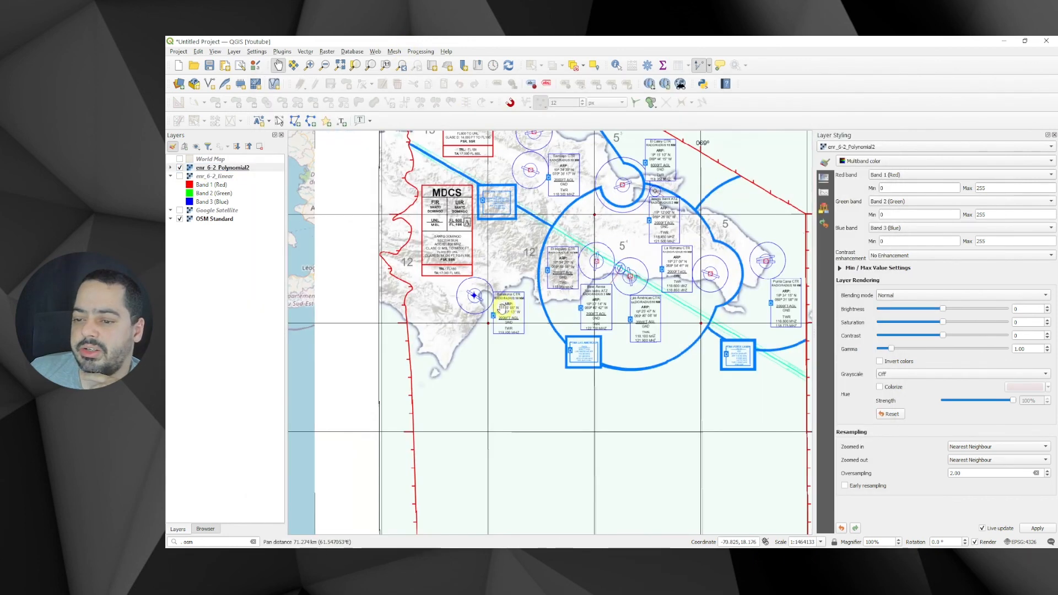
scroll(down, 3)
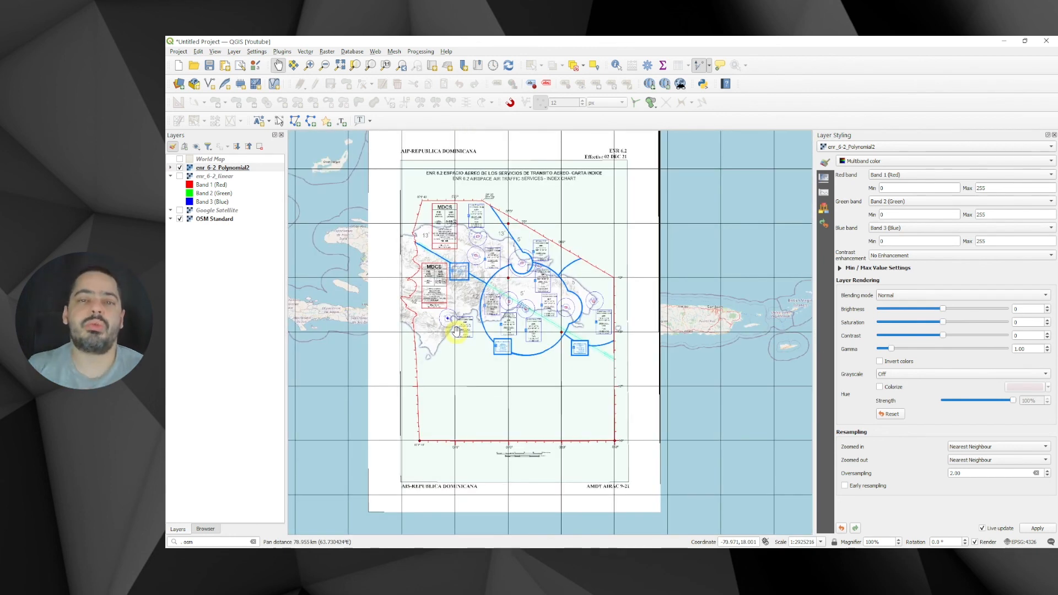